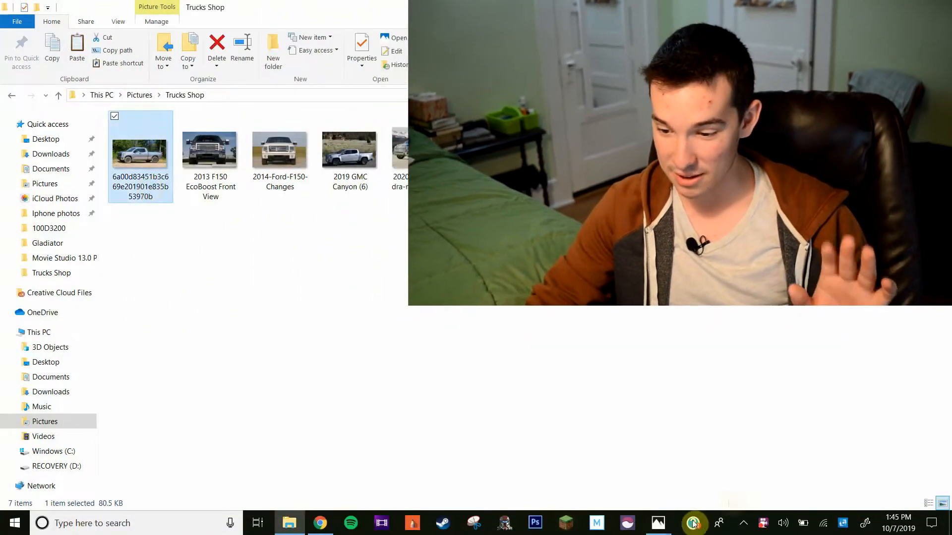
- View the silver pickup photo in Photos beside the blue 2020 Tundra photo
double_click(140, 156)
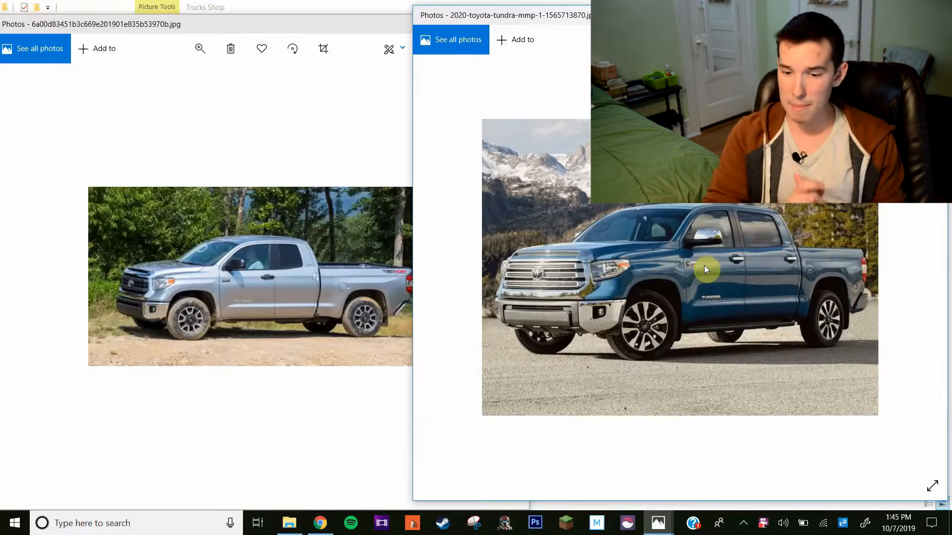
mouse_move(386, 428)
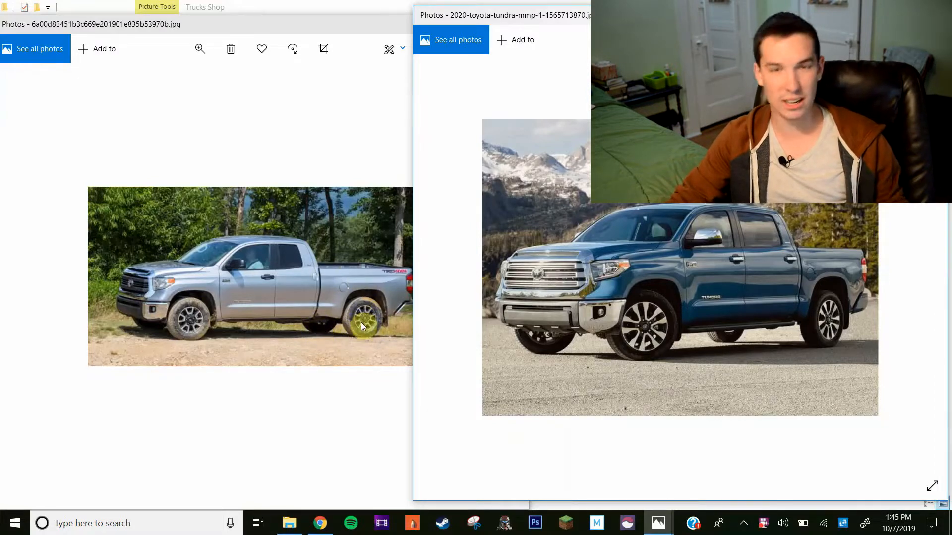
mouse_move(369, 345)
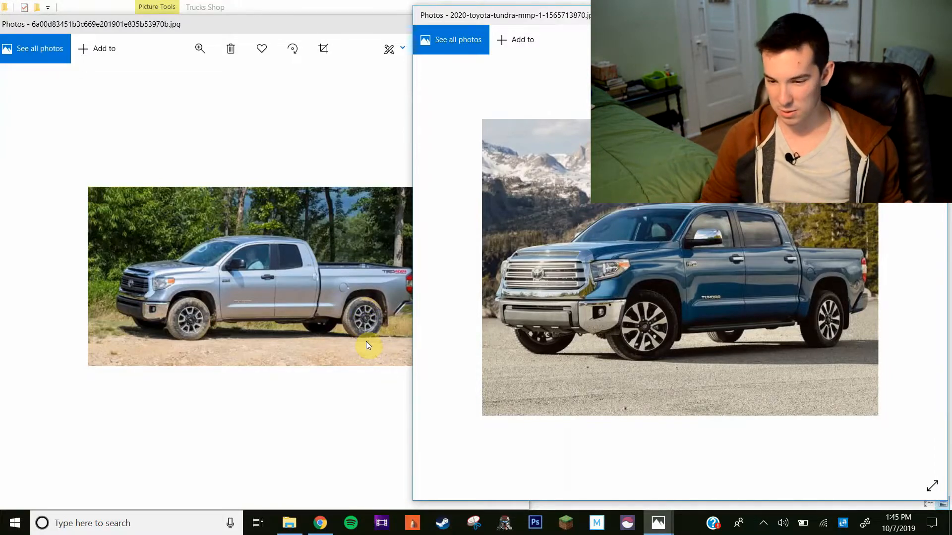
mouse_move(315, 348)
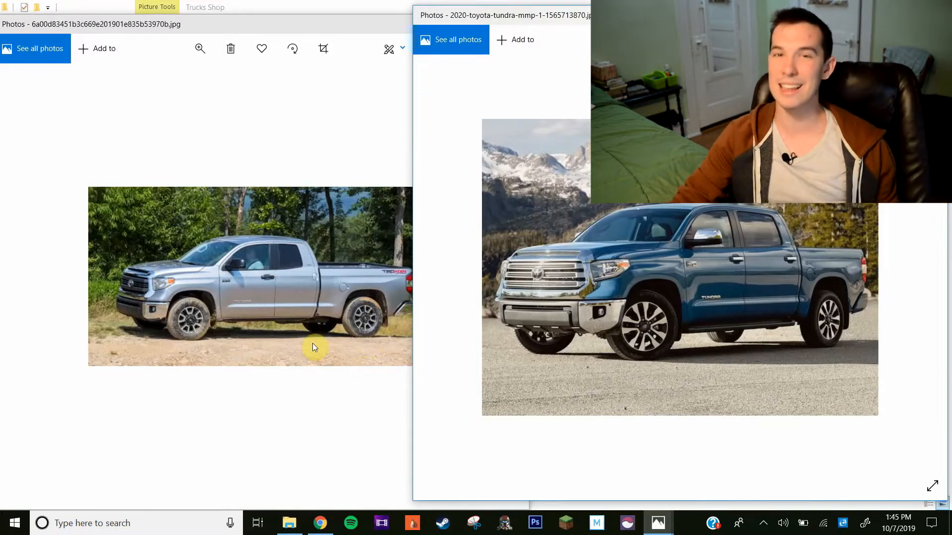
mouse_move(301, 322)
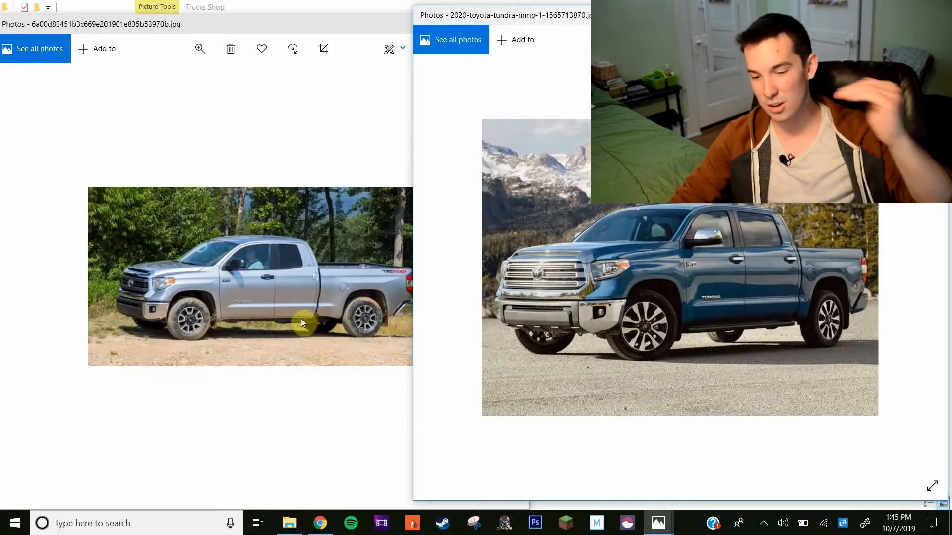
mouse_move(297, 325)
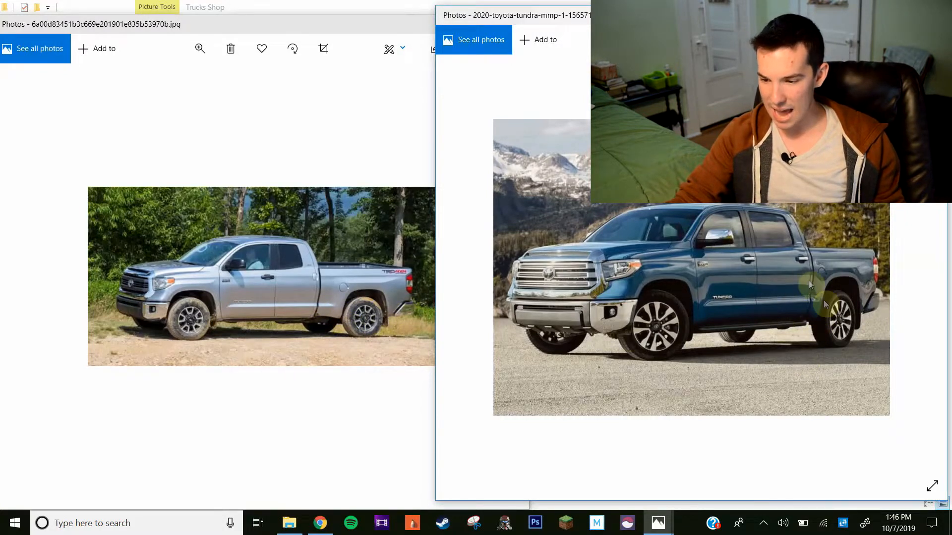
mouse_move(791, 315)
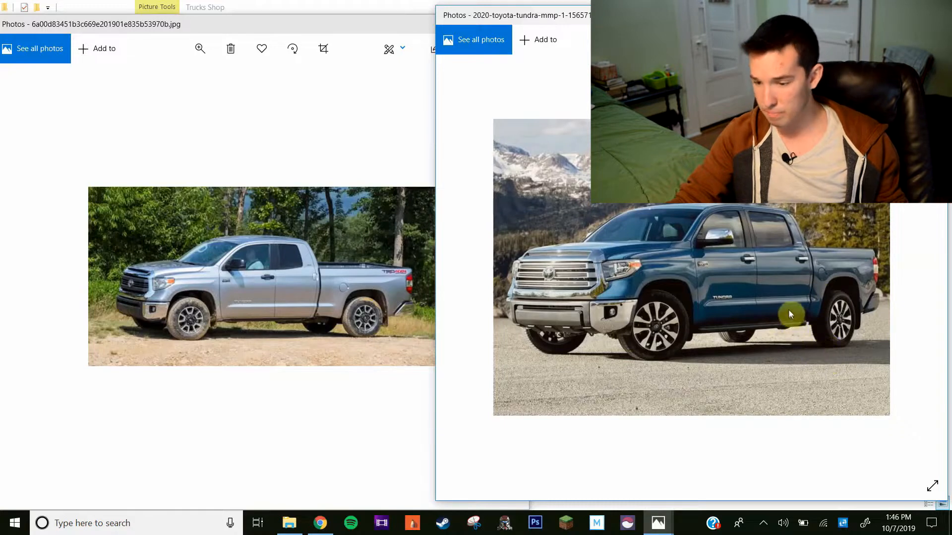
mouse_move(819, 312)
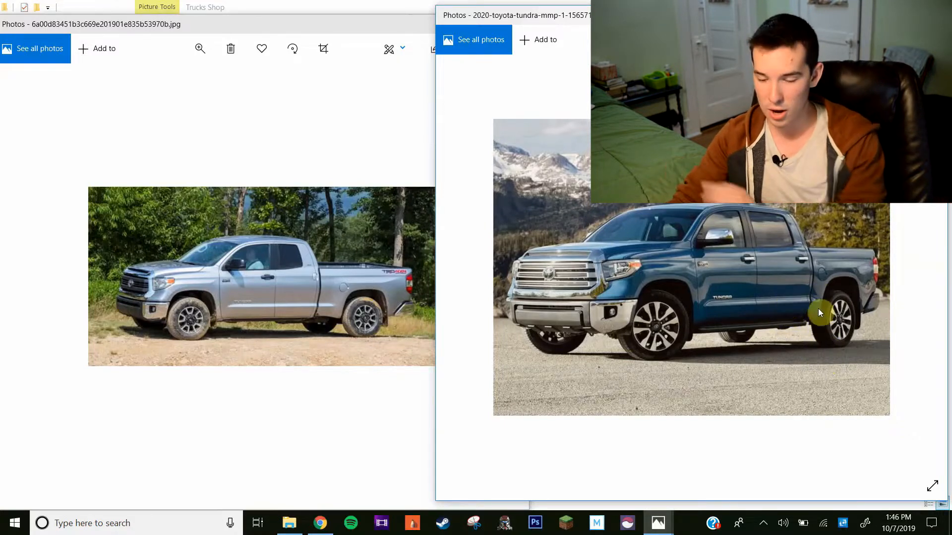
mouse_move(319, 328)
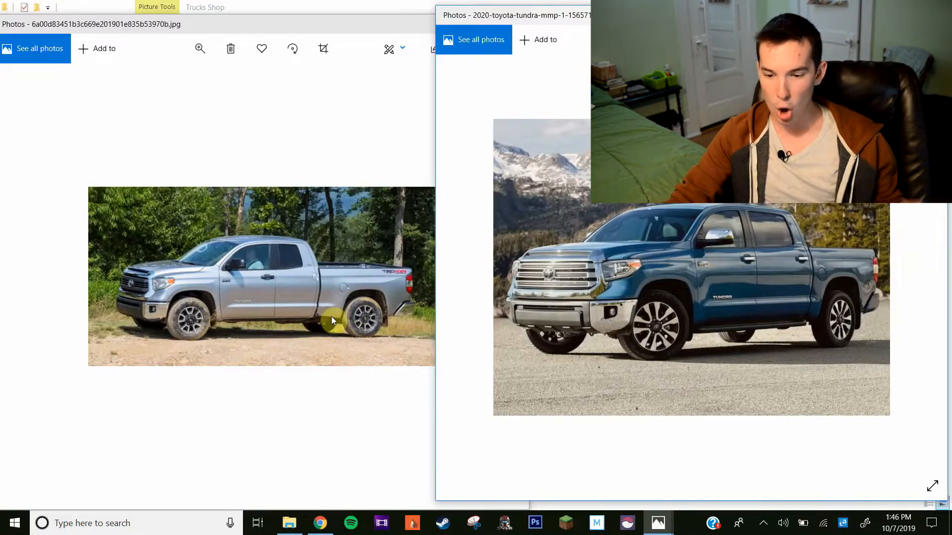
mouse_move(310, 253)
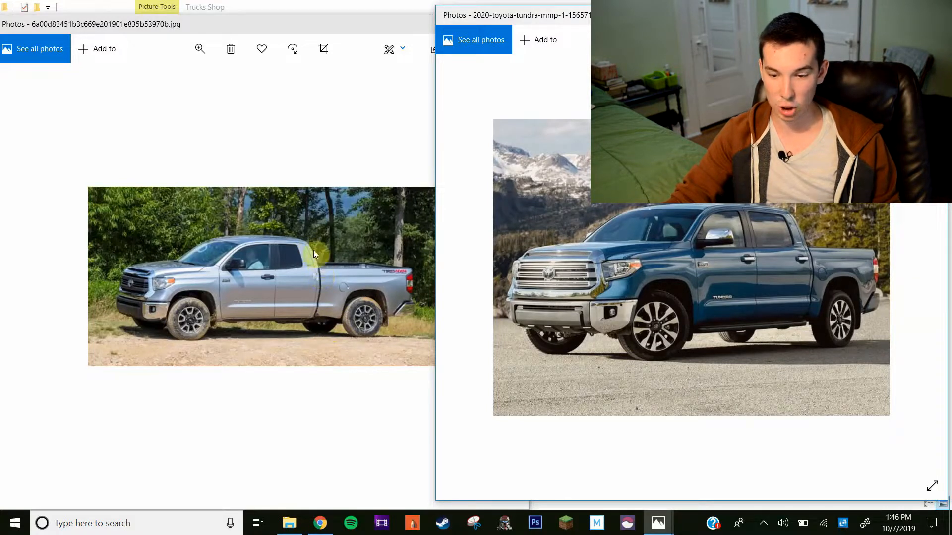
mouse_move(765, 221)
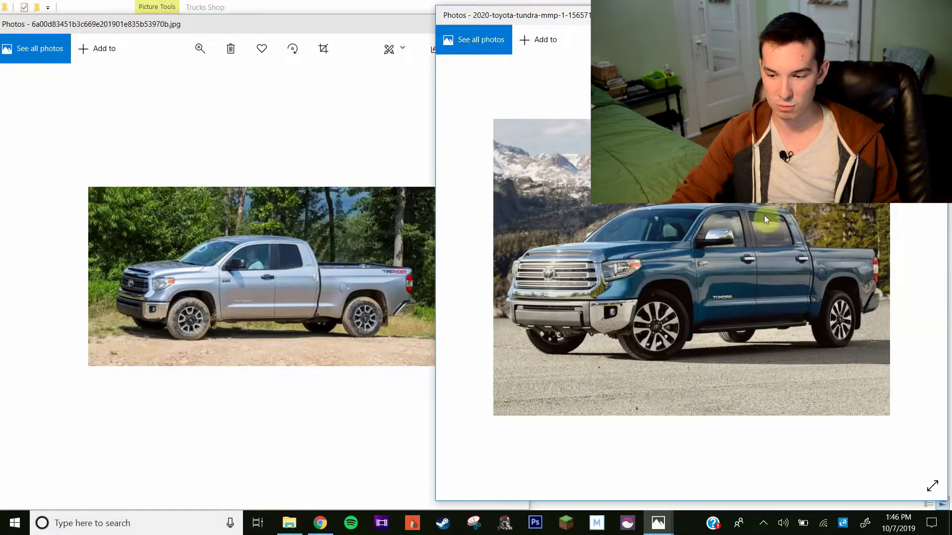
mouse_move(809, 261)
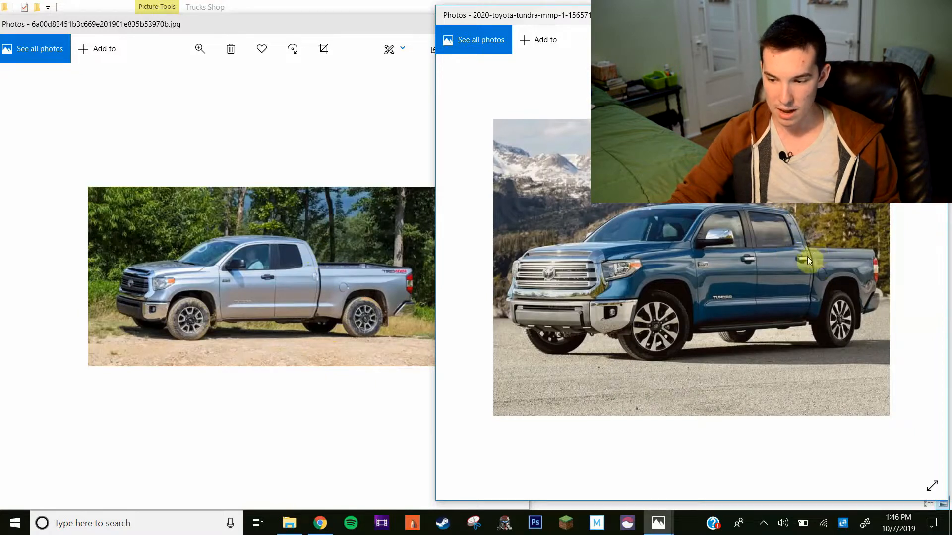
mouse_move(805, 273)
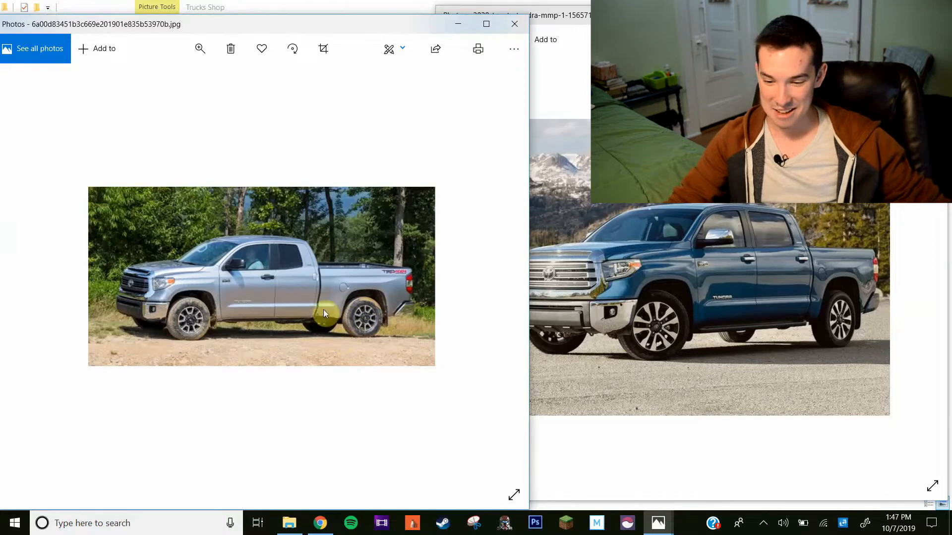
- Launch Photoshop CS6 over the two truck photo windows
left_click(534, 523)
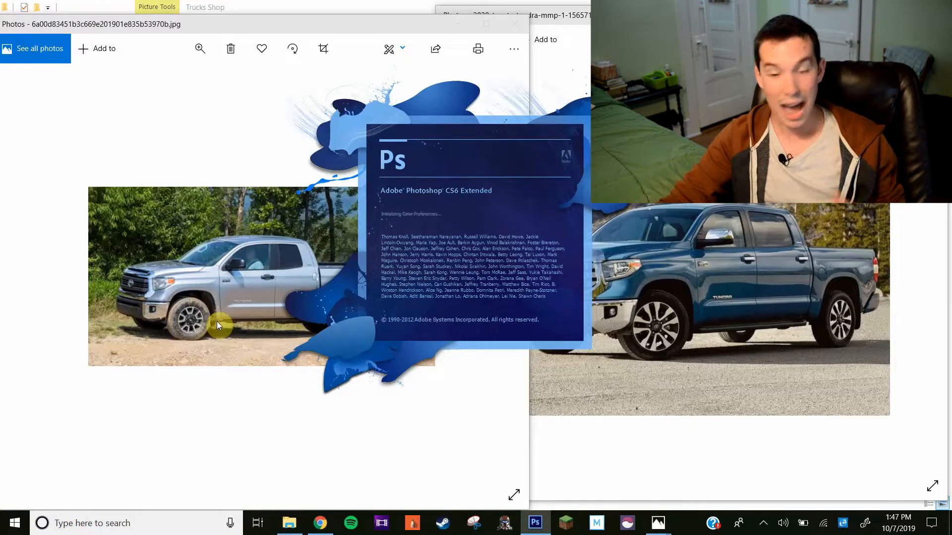
mouse_move(143, 382)
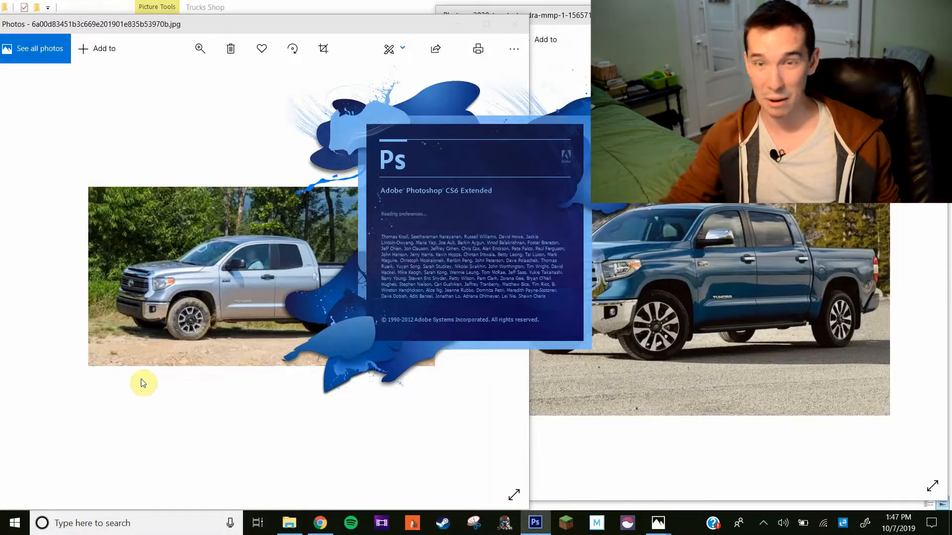
mouse_move(186, 291)
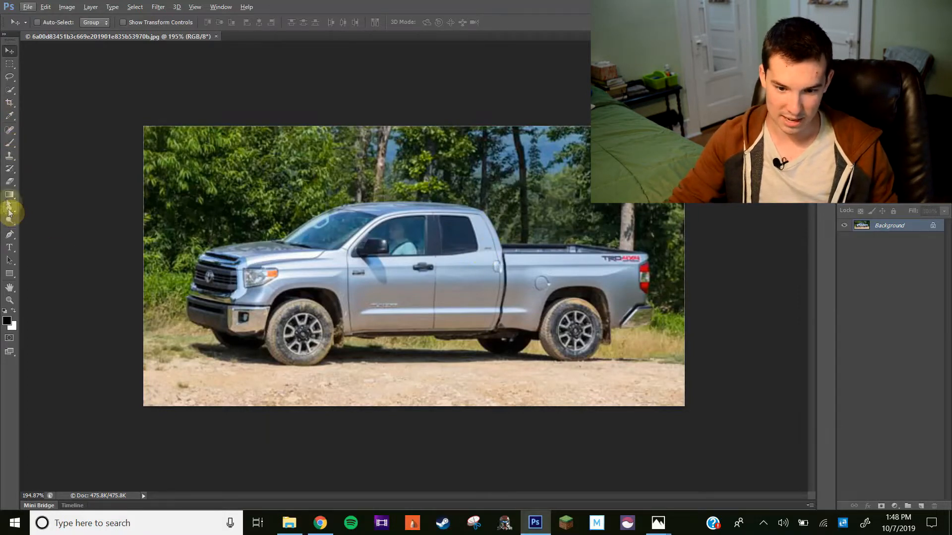
- Choose the Smudge tool from the blur/sharpen/smudge group for retouching near the wheels
left_click(10, 207)
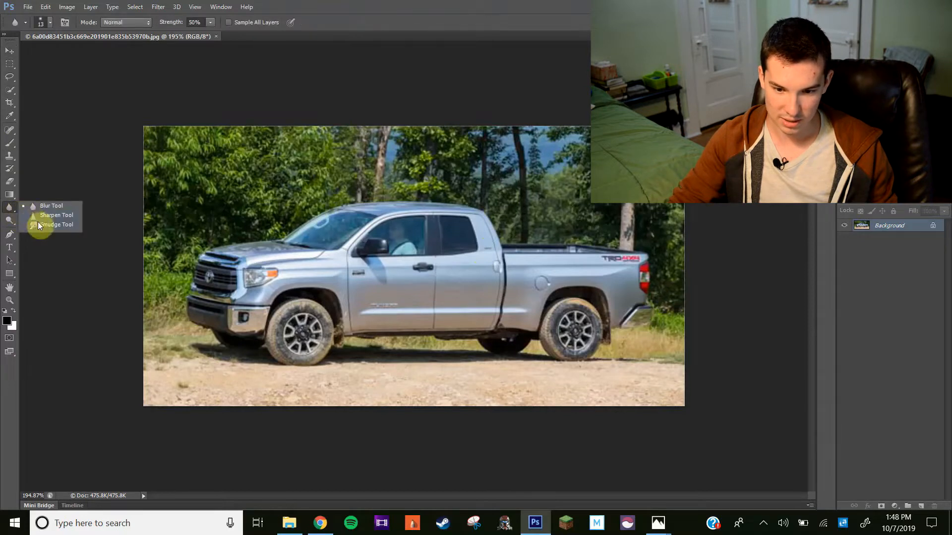
left_click(55, 224)
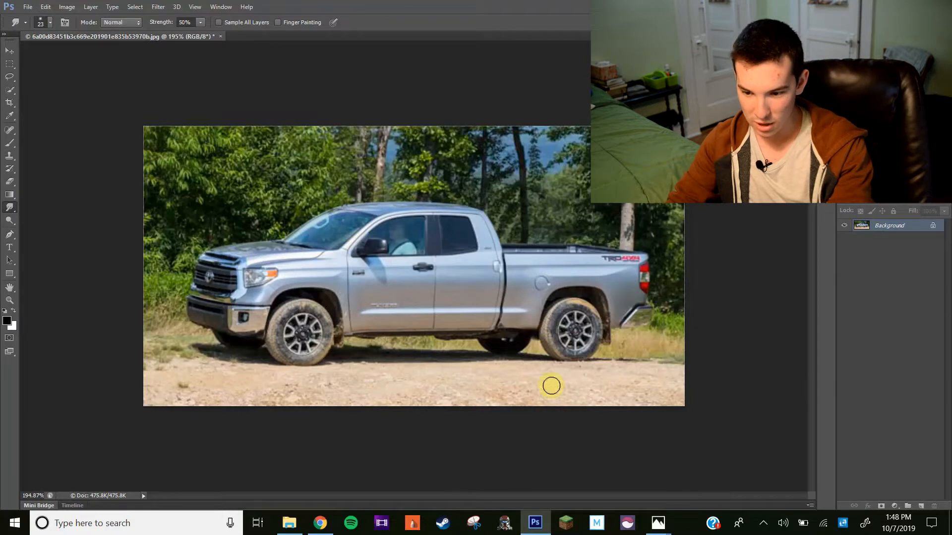
mouse_move(784, 287)
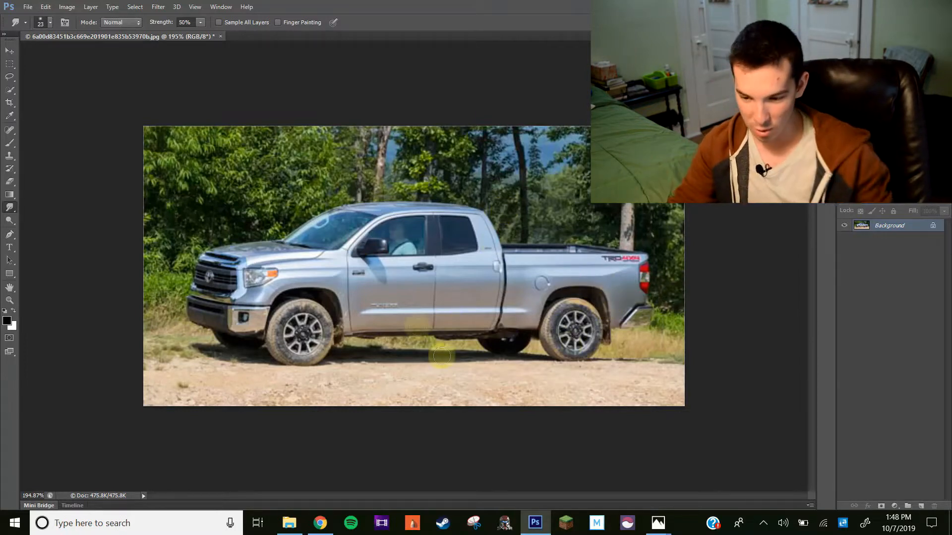
mouse_move(662, 282)
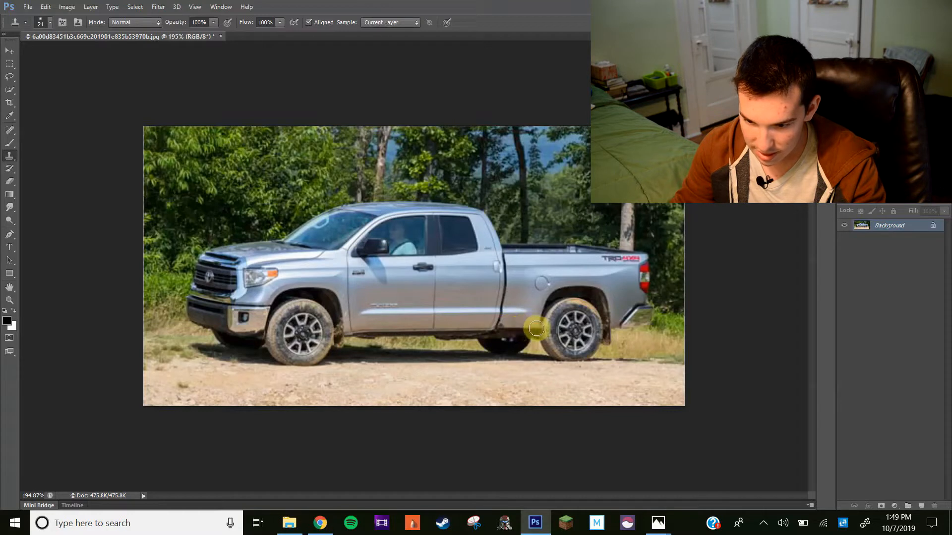
mouse_move(426, 408)
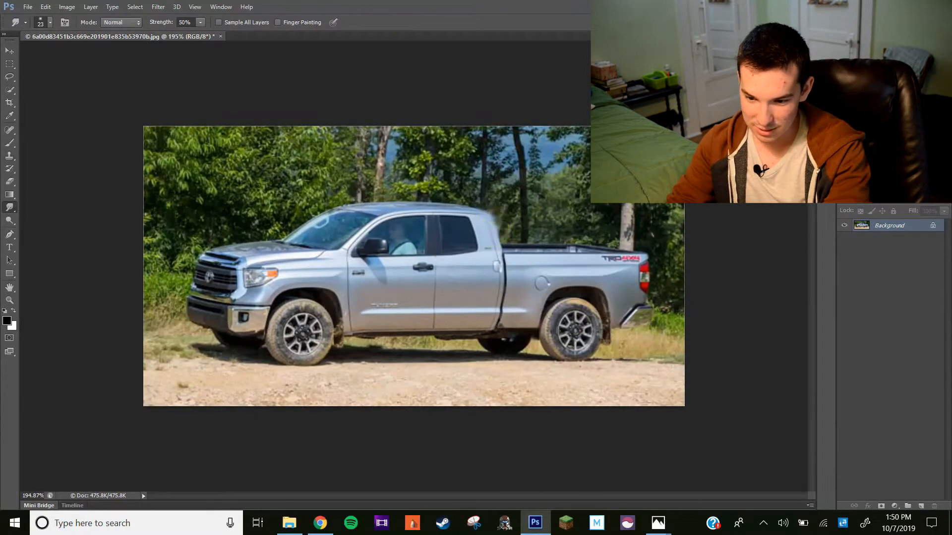
- Work on Layer 0 copy, blending the door and window edges with 50% Smudge
left_click(910, 228)
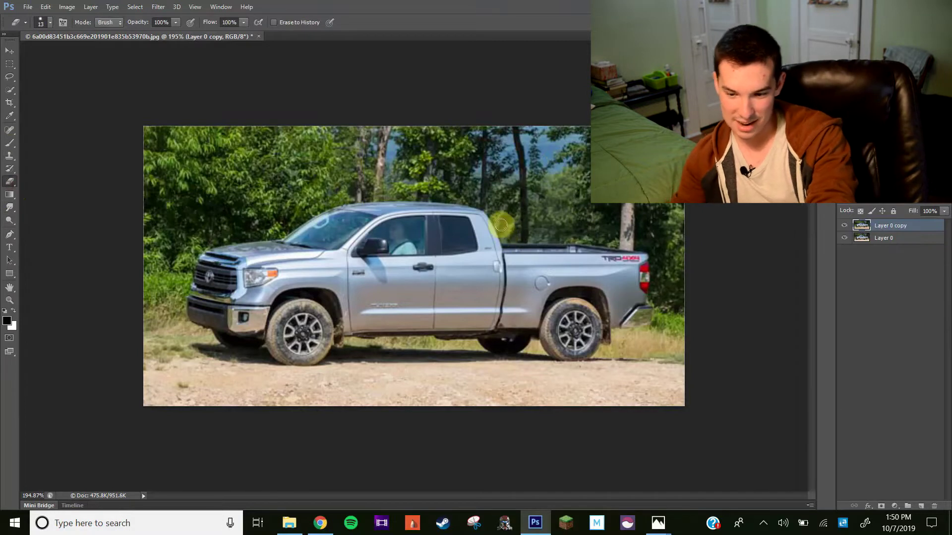
mouse_move(509, 249)
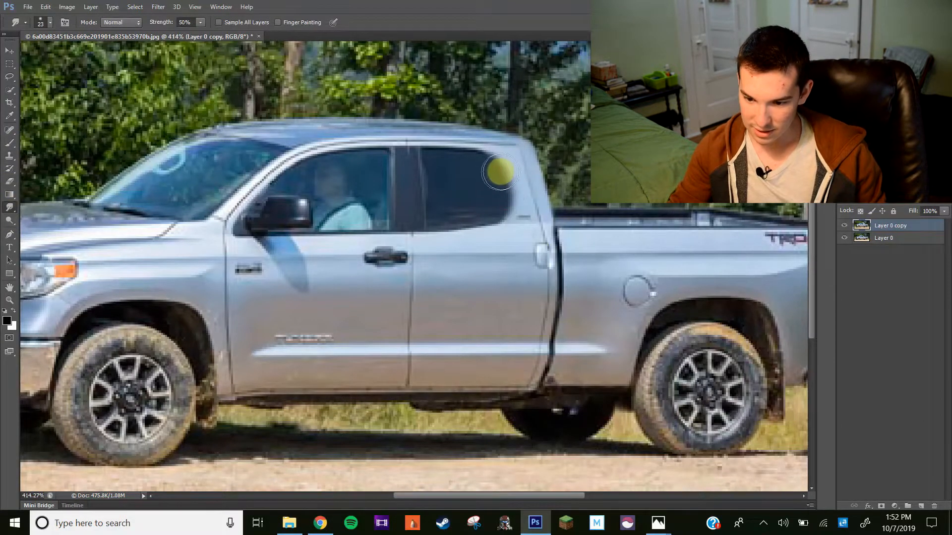
mouse_move(498, 180)
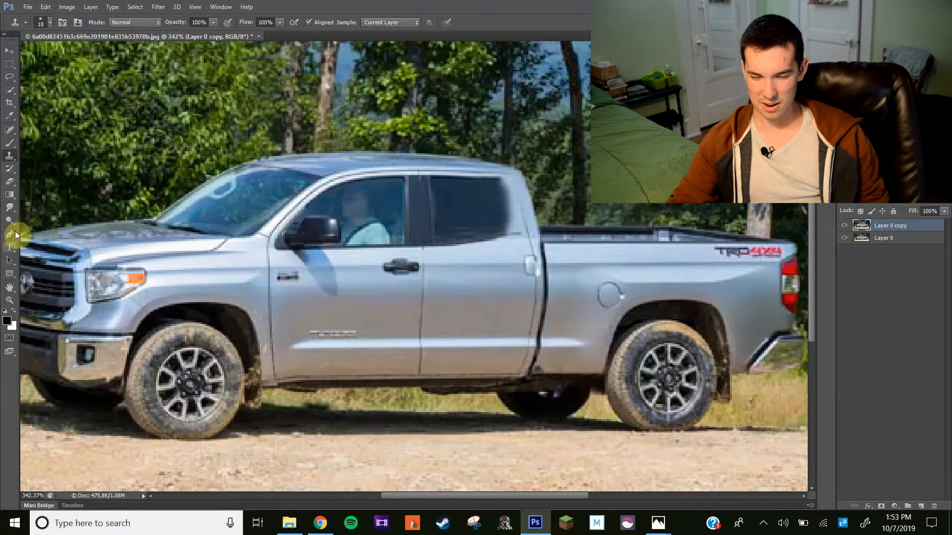
- Erase parts of Layer 0 copy with the Eraser, then begin saving from the File menu
left_click(503, 208)
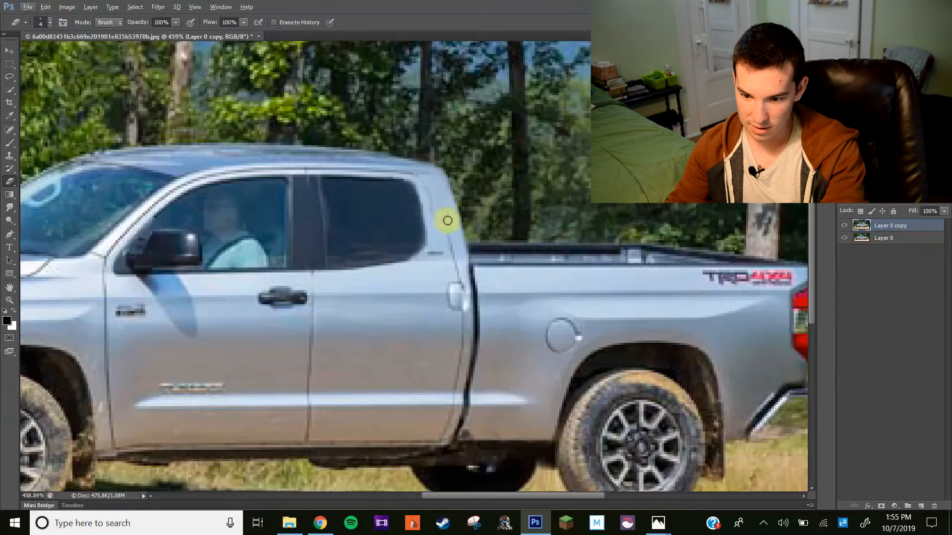
left_click(8, 139)
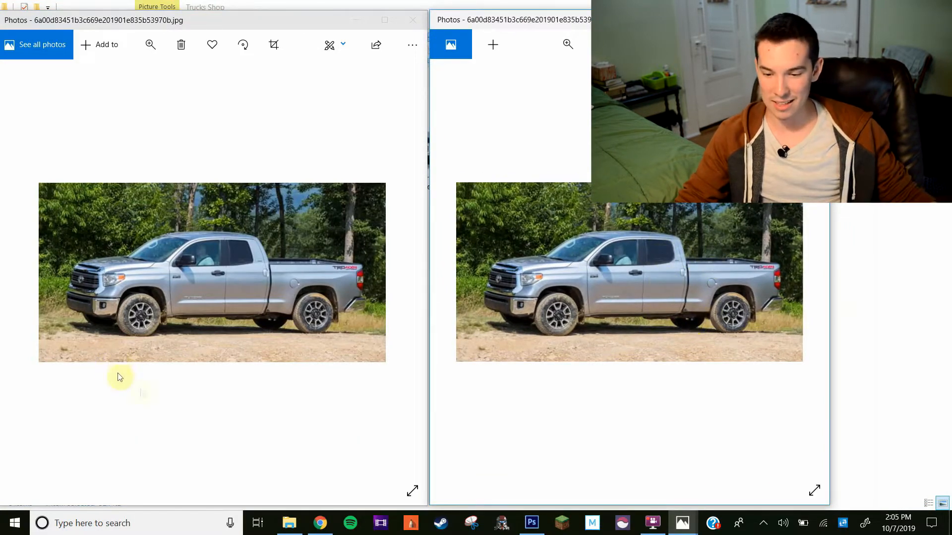
mouse_move(304, 330)
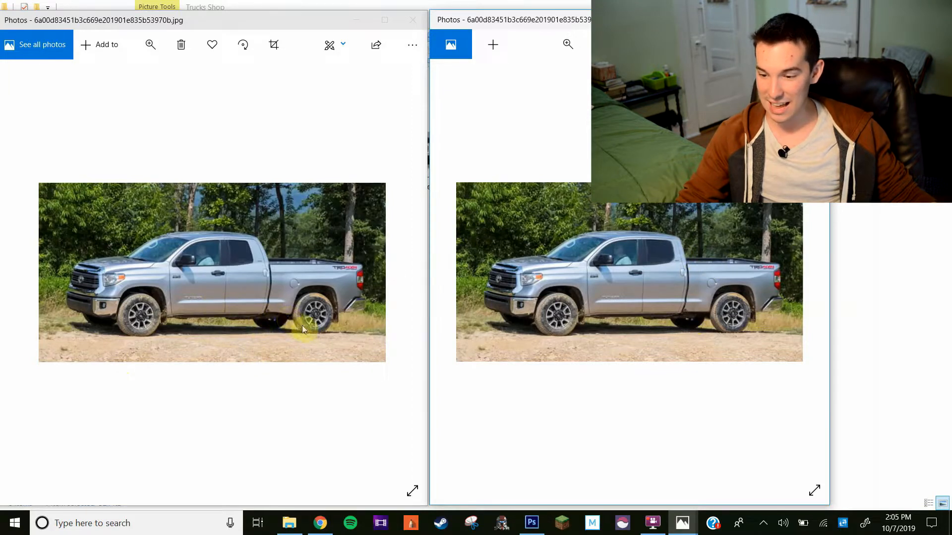
mouse_move(664, 337)
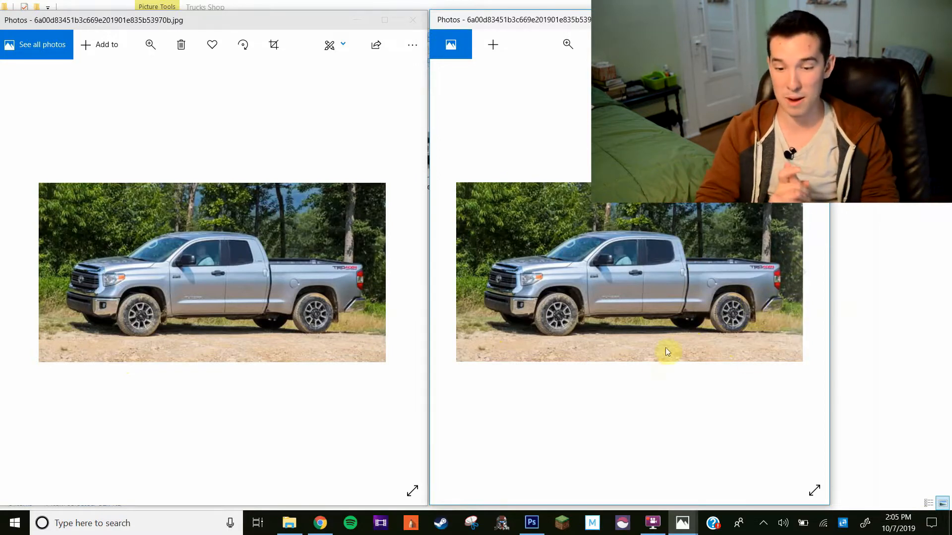
mouse_move(672, 331)
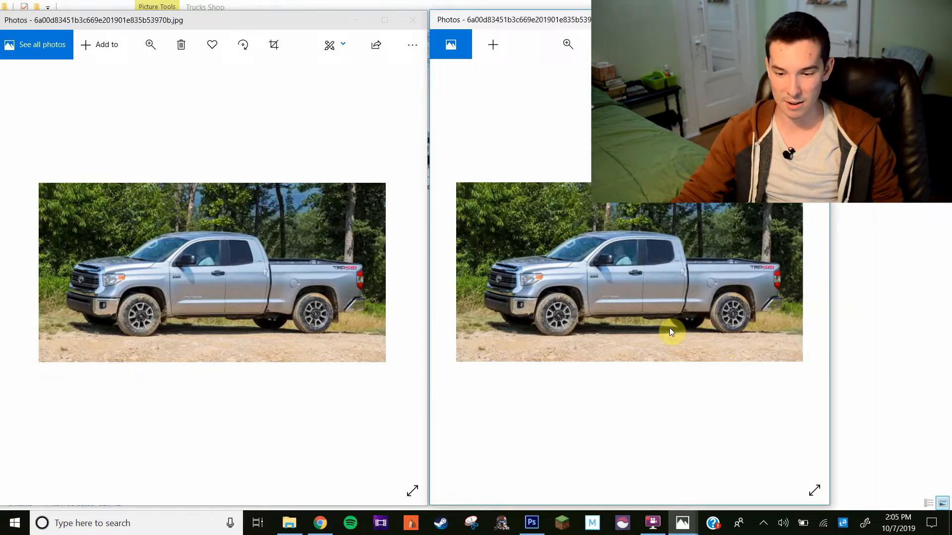
mouse_move(264, 248)
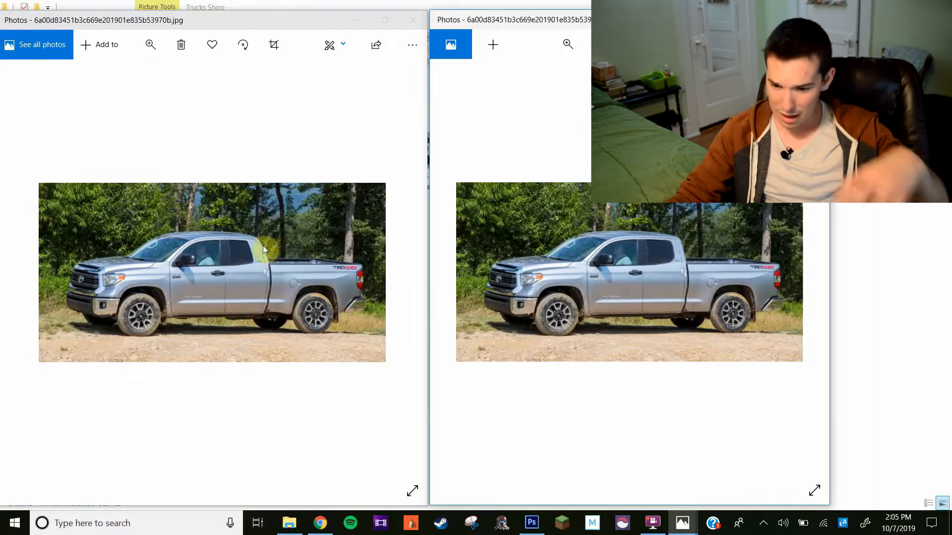
mouse_move(299, 258)
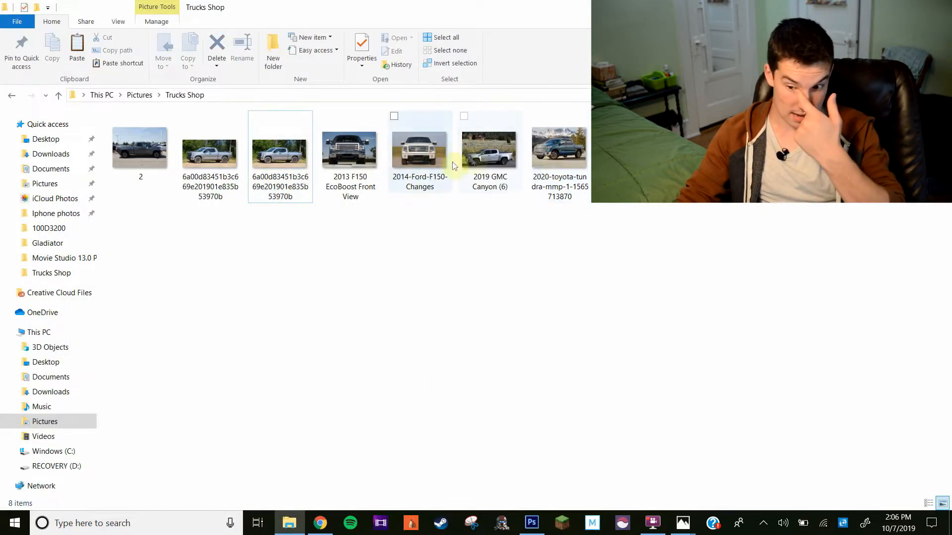
- View the 2019 GMC Canyon (6) photo from Pictures > Trucks Shop in Photos
double_click(490, 151)
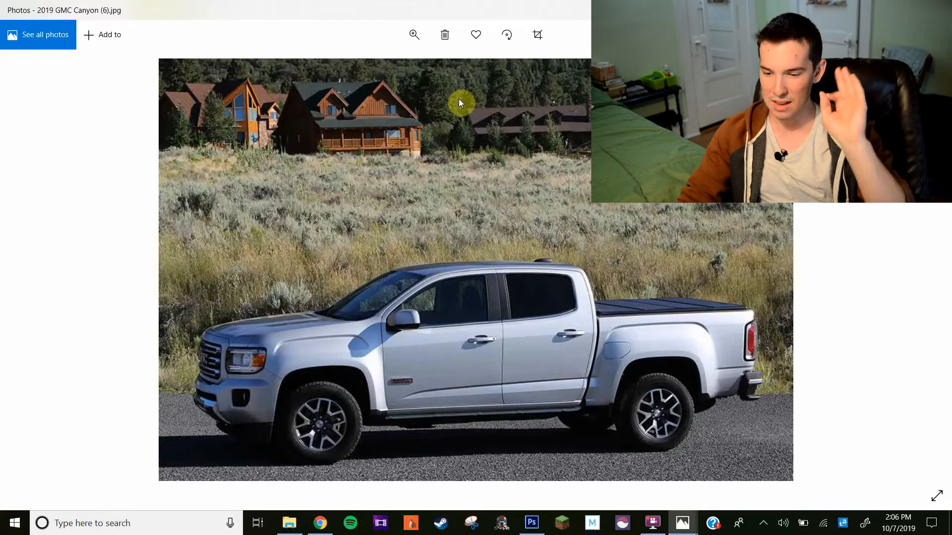
mouse_move(486, 201)
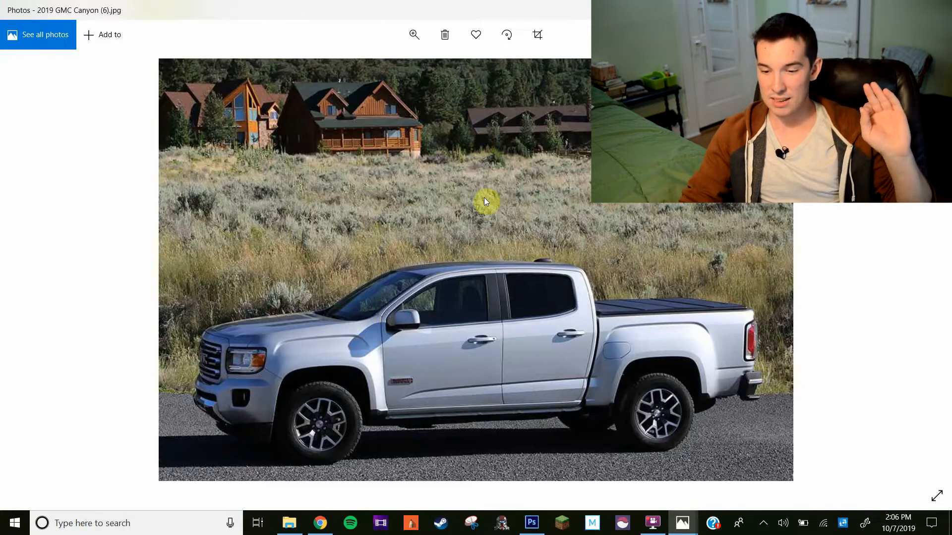
mouse_move(562, 333)
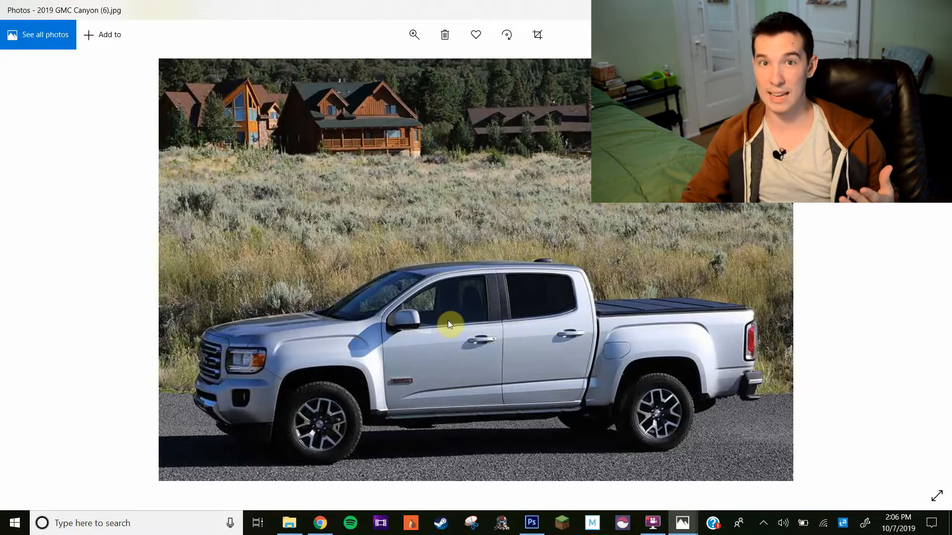
mouse_move(452, 327)
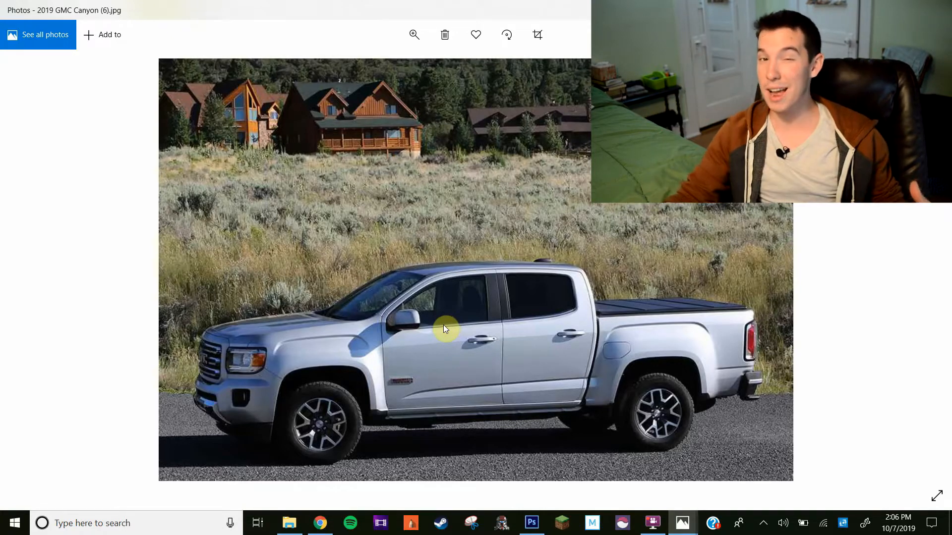
mouse_move(90, 257)
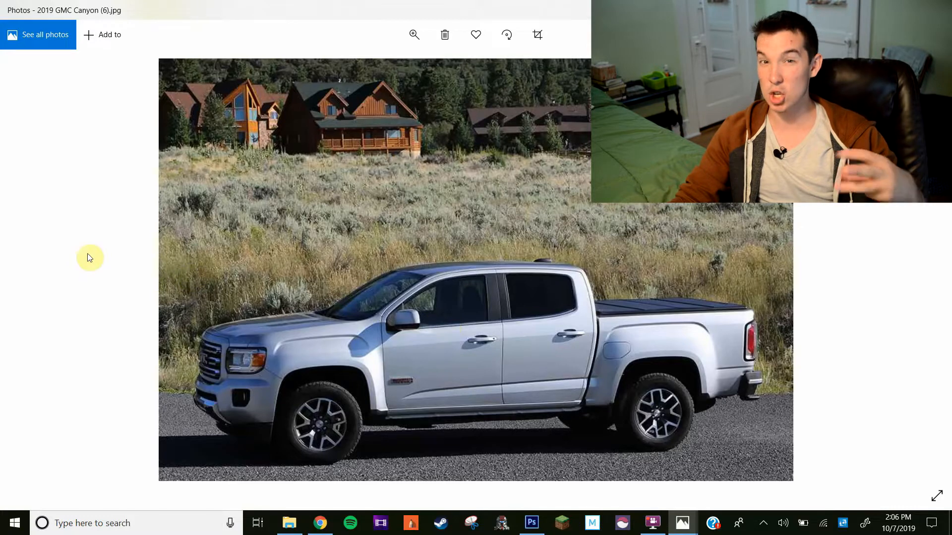
mouse_move(83, 263)
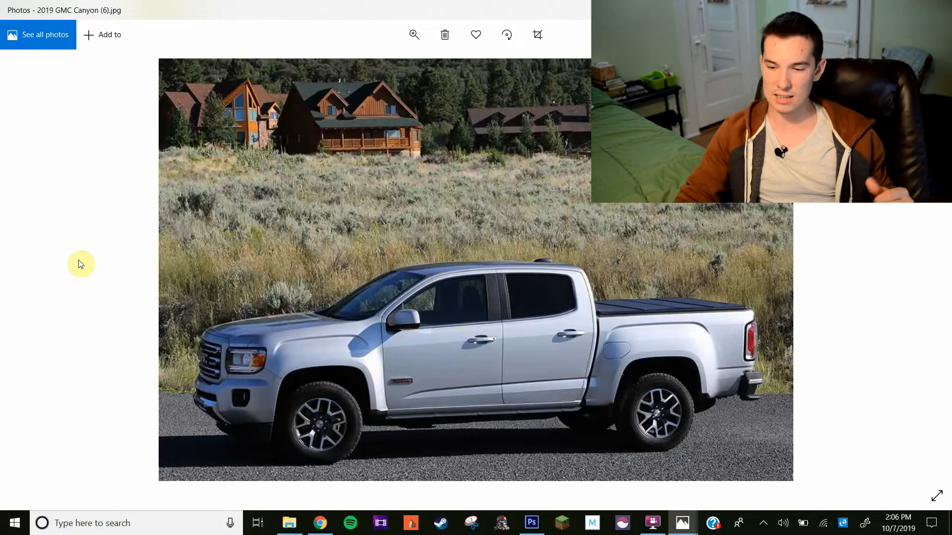
mouse_move(218, 255)
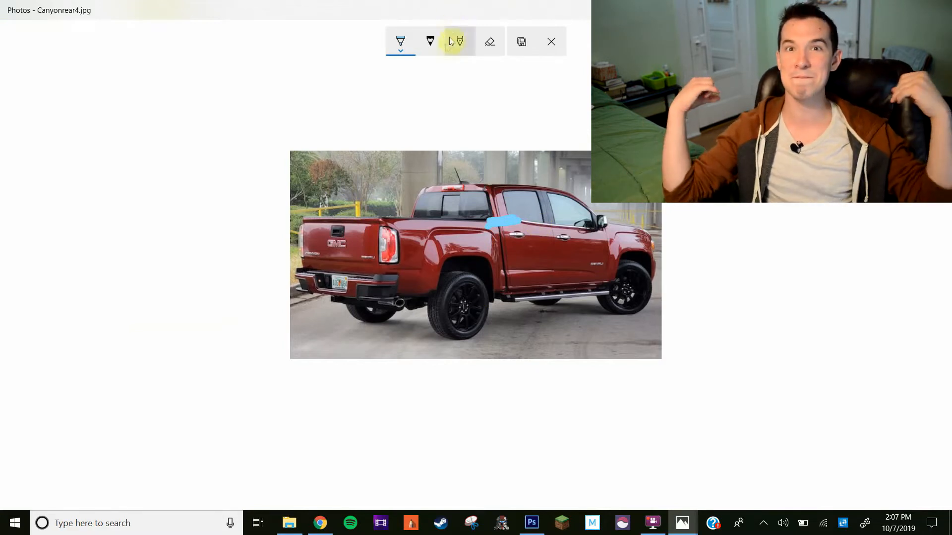
- Smudge the GMC Canyon's rear door window, back edge and lower window edge in Photoshop
left_click(531, 523)
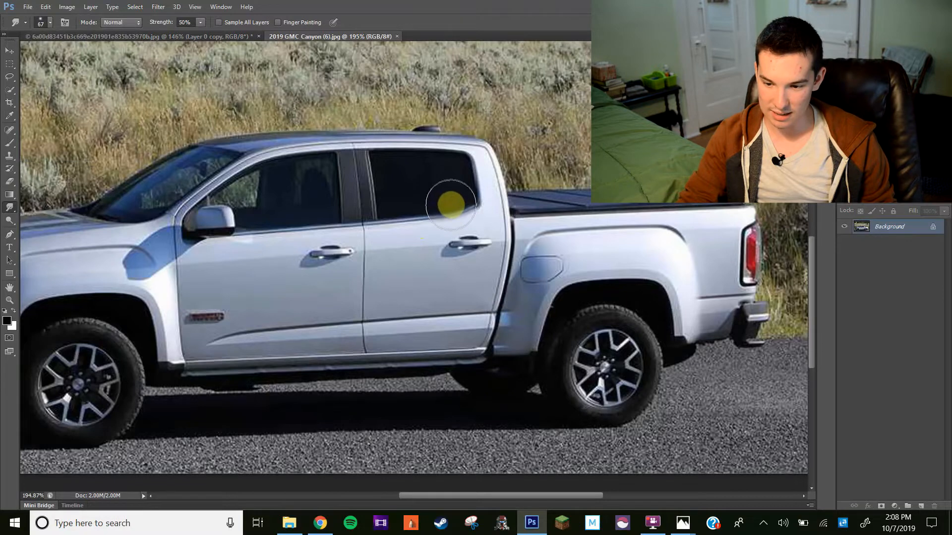
left_click_drag(452, 206, 417, 220)
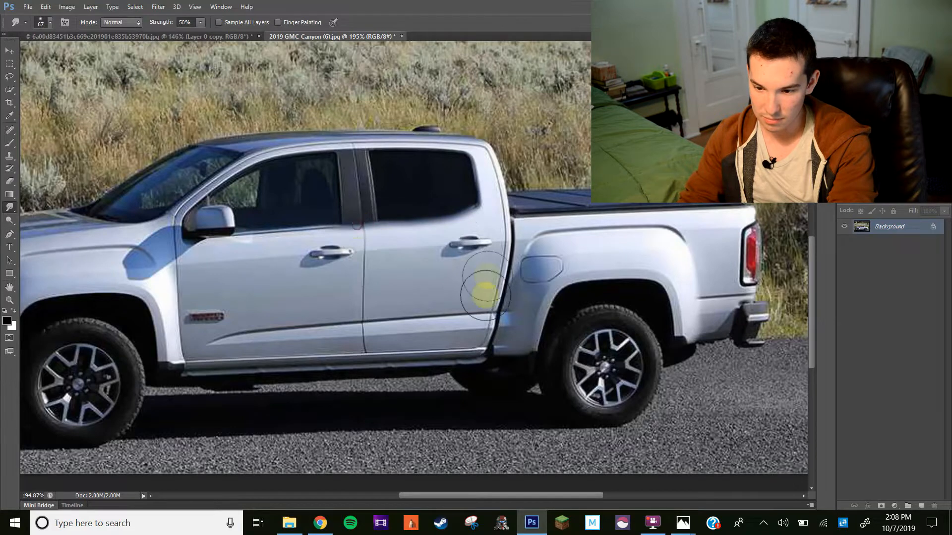
left_click_drag(486, 289, 412, 228)
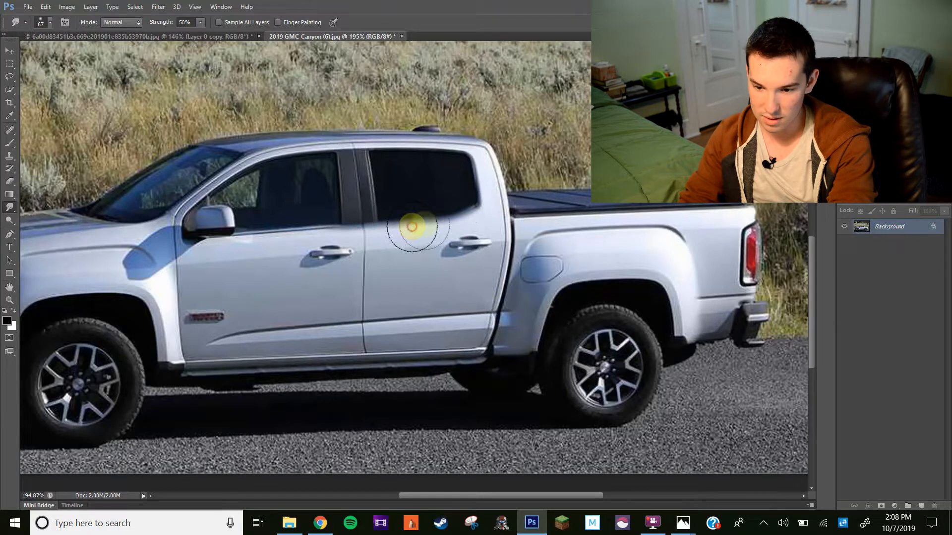
left_click_drag(413, 228, 432, 215)
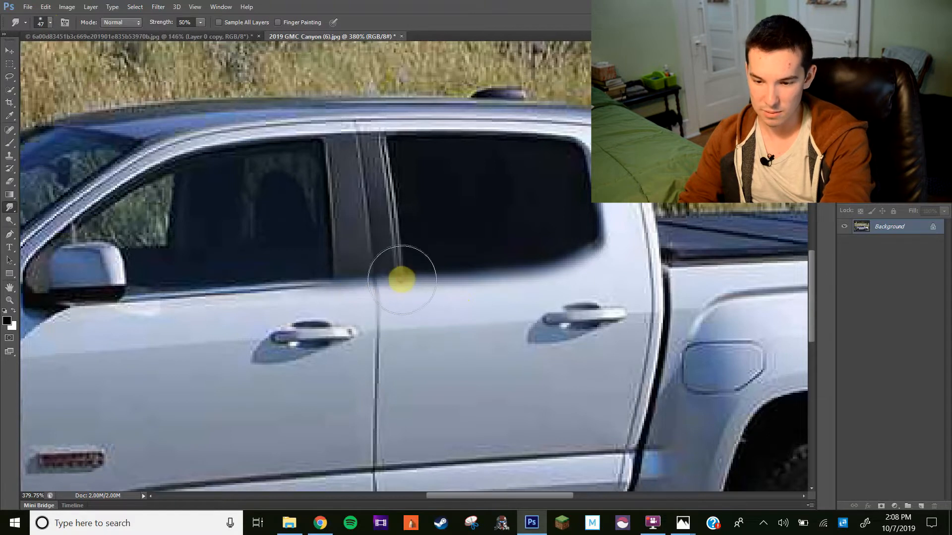
- Clone-stamp over the GMC Canyon's door seam below the windows and lower on the door
left_click(8, 168)
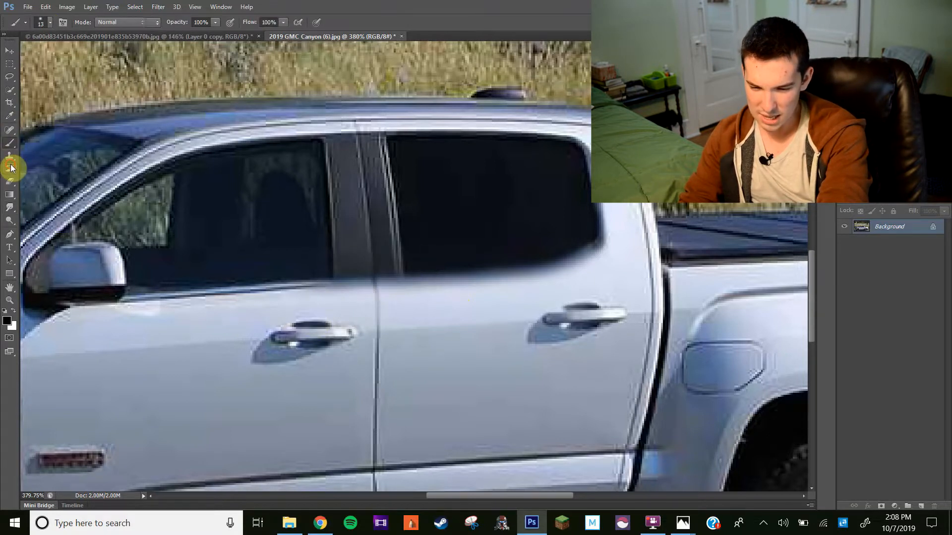
left_click(8, 166)
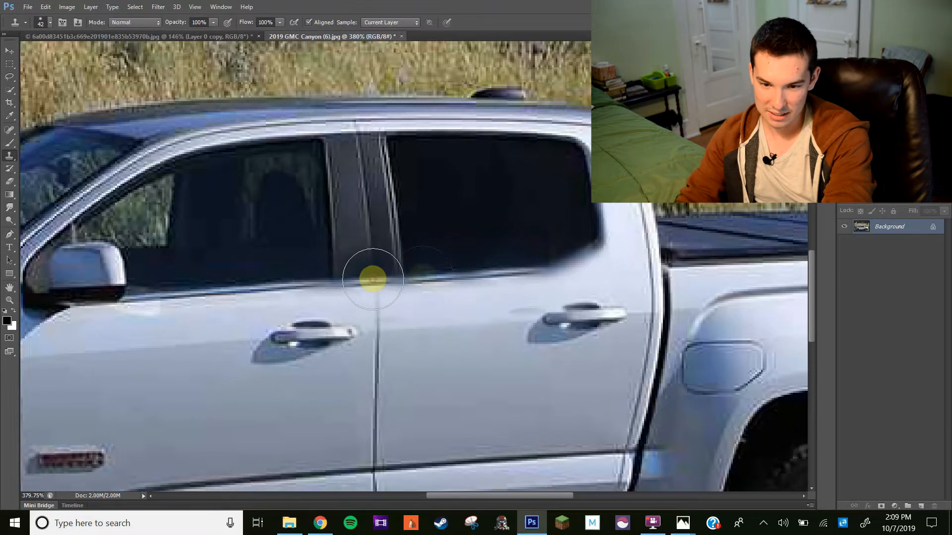
left_click_drag(372, 279, 512, 293)
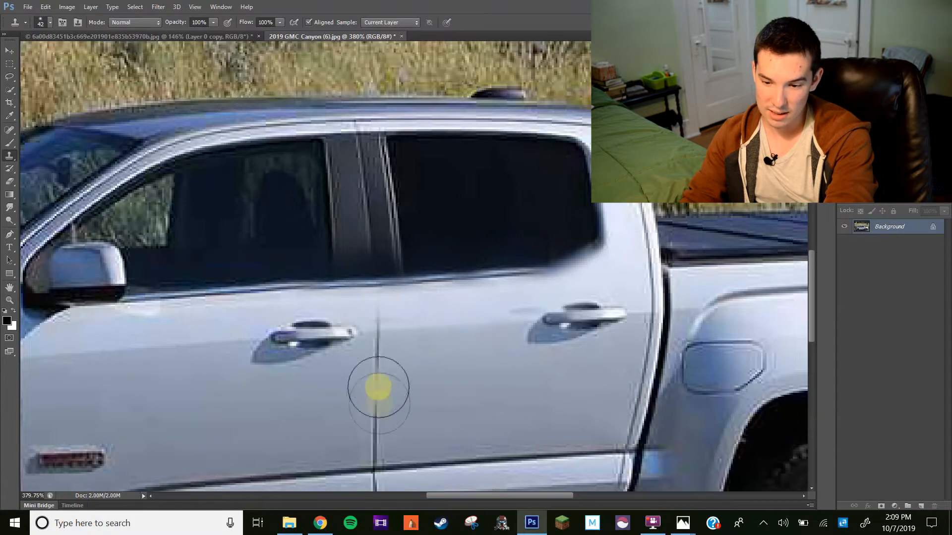
left_click(45, 24)
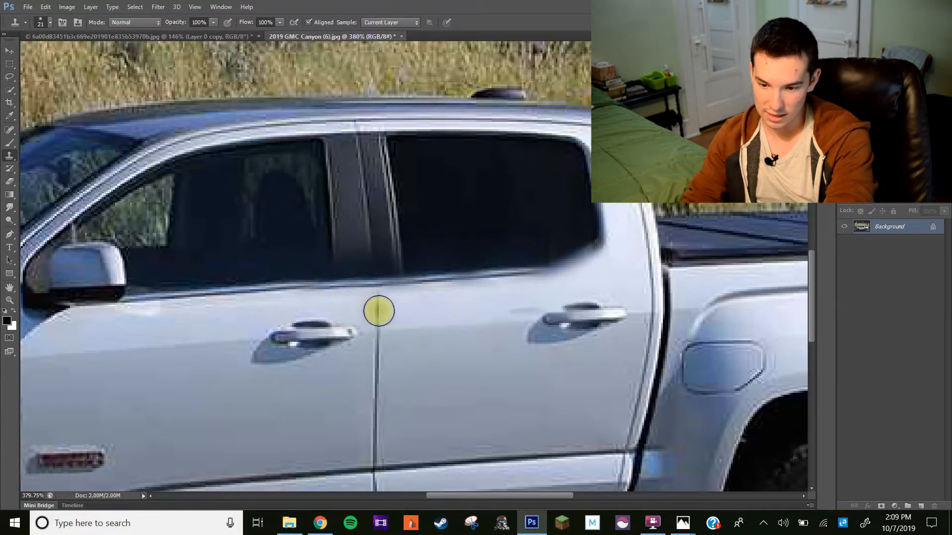
scroll("down", 3)
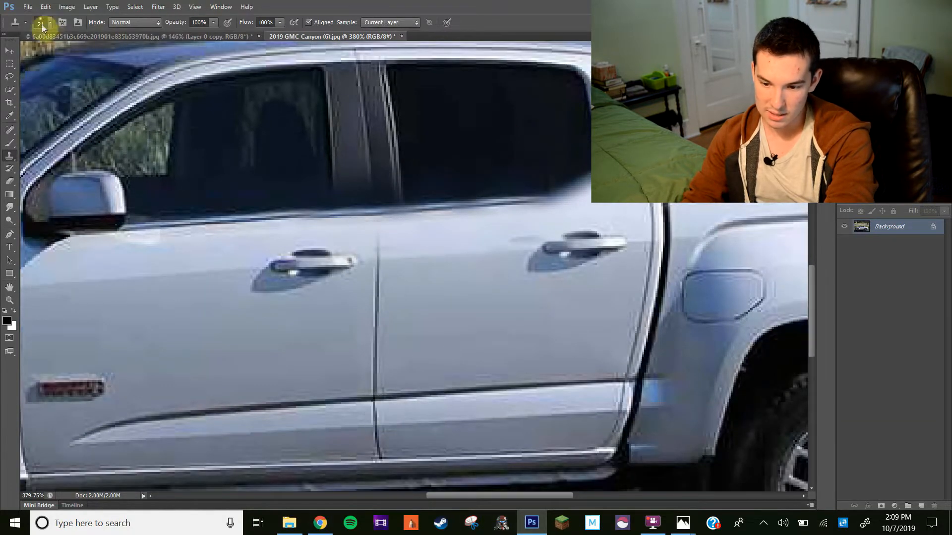
left_click(47, 23)
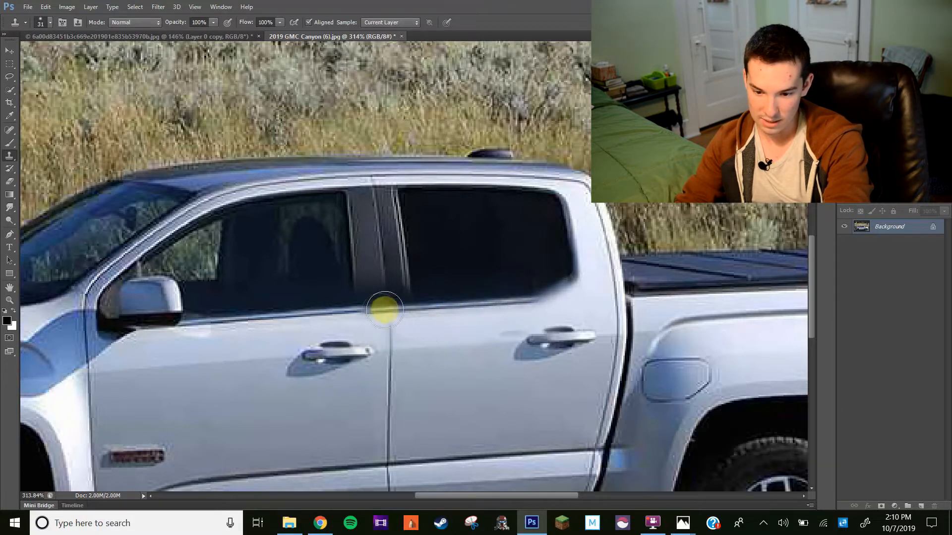
left_click_drag(385, 311, 564, 329)
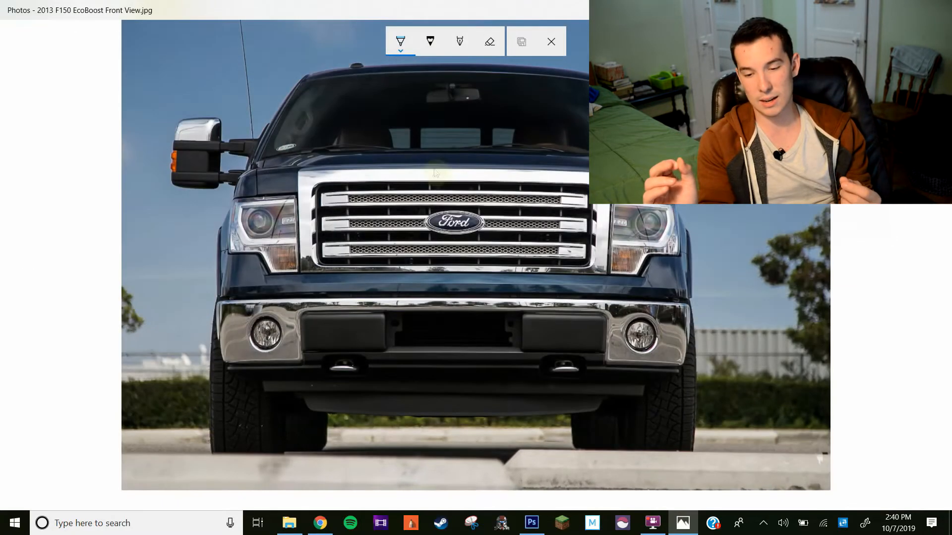
- Draw red pen lines along the blue F-150 grille's top edge, then start leaving without saving
left_click(400, 42)
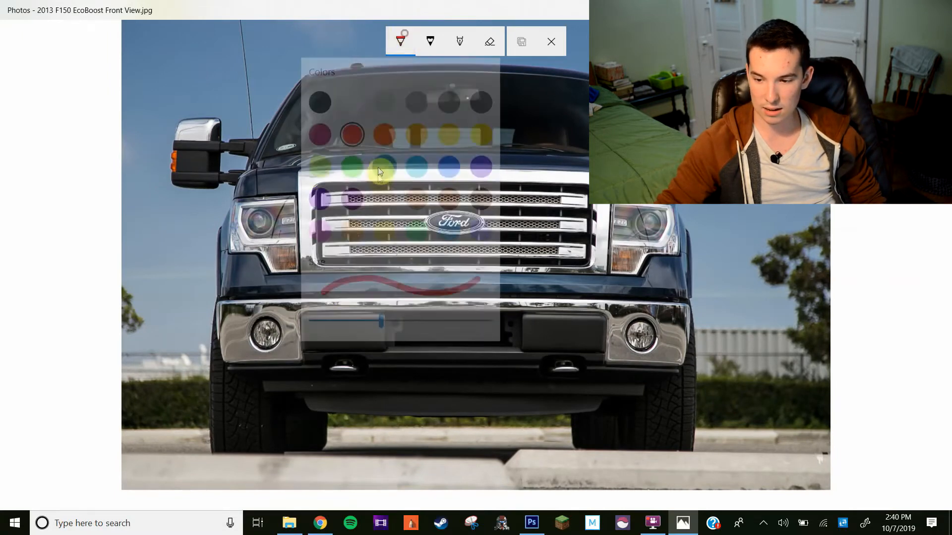
left_click(400, 42)
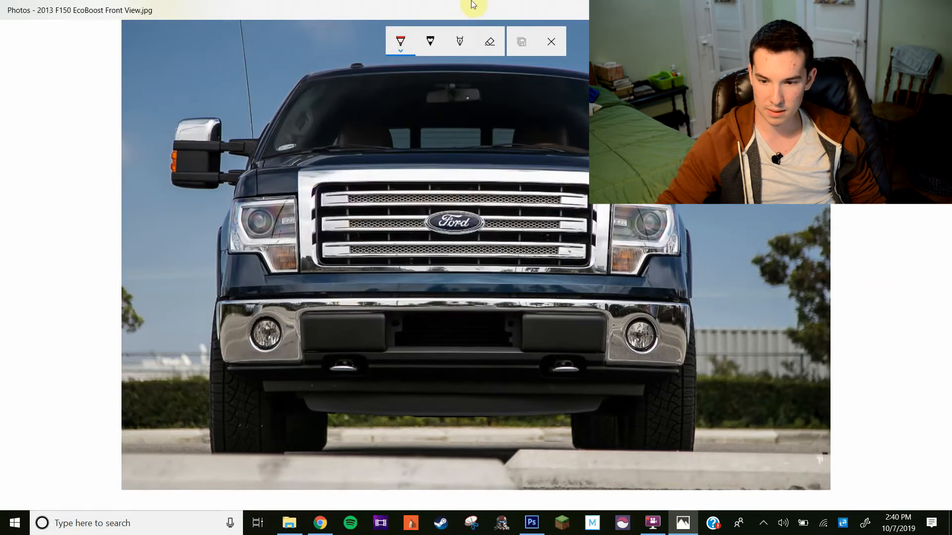
mouse_move(320, 285)
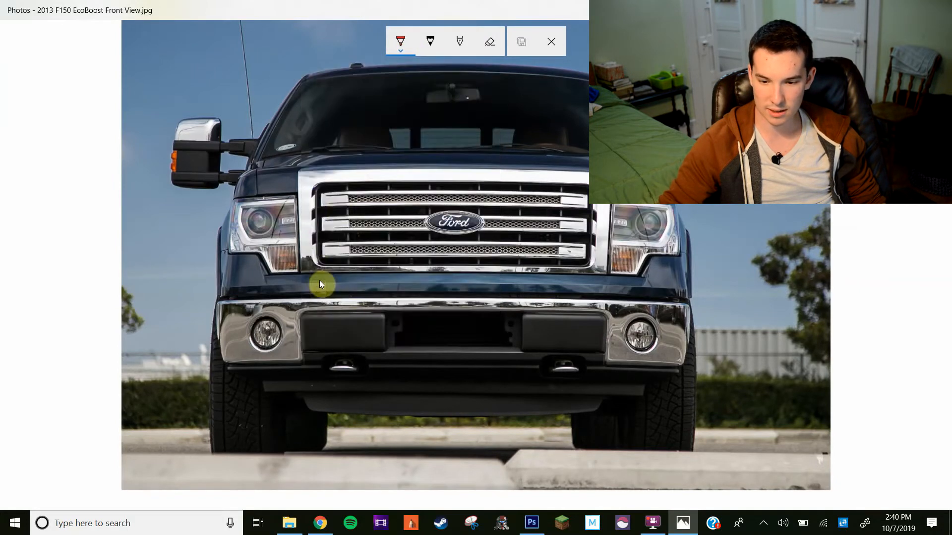
left_click(401, 50)
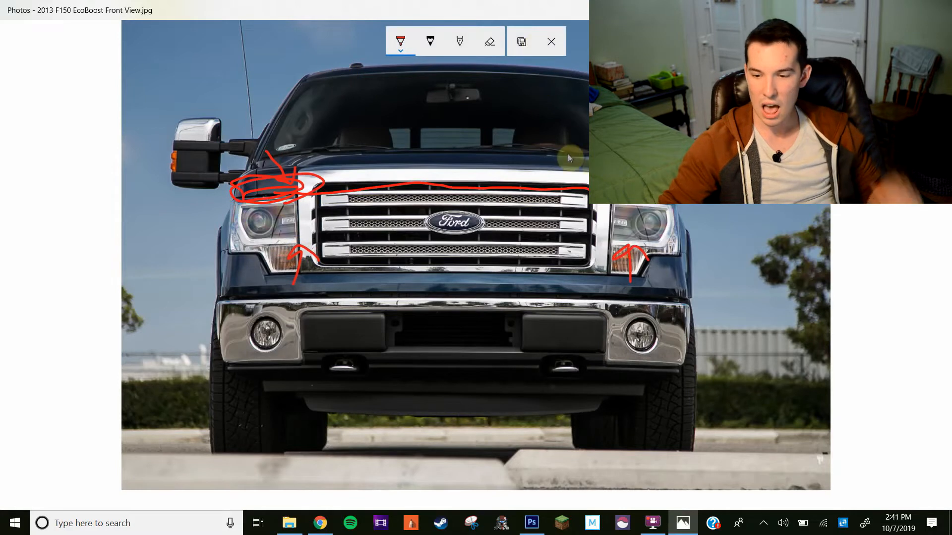
left_click_drag(321, 179, 583, 191)
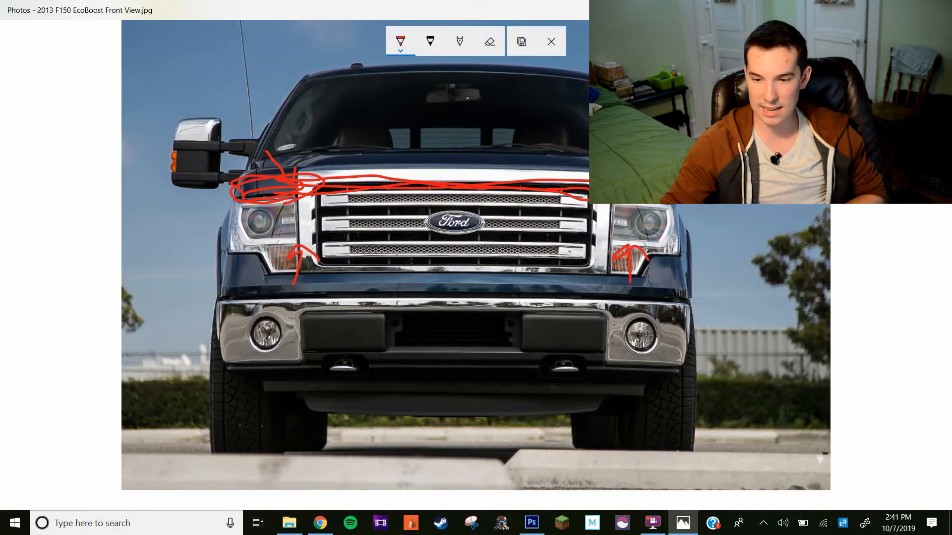
left_click(551, 41)
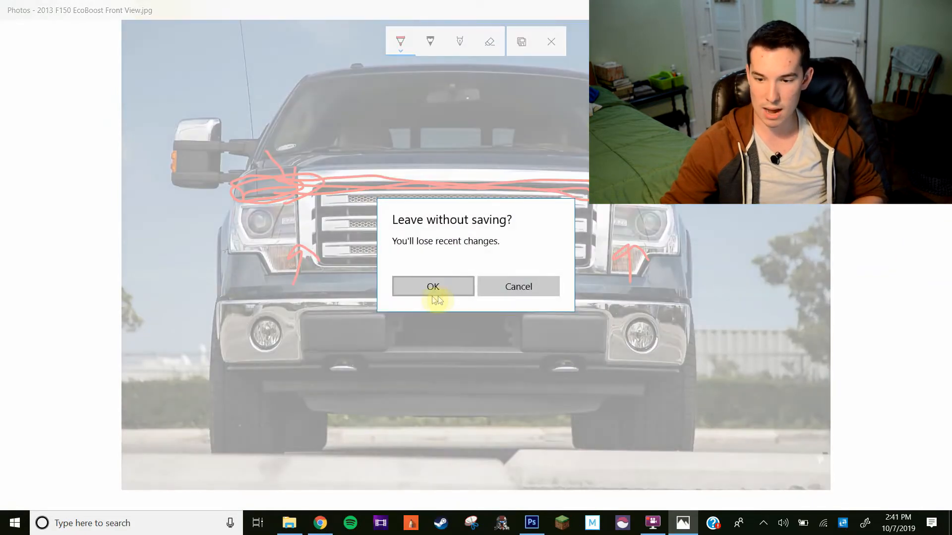
- Discard the blue truck's red marks and begin marking up the white F-150 photo
left_click(433, 286)
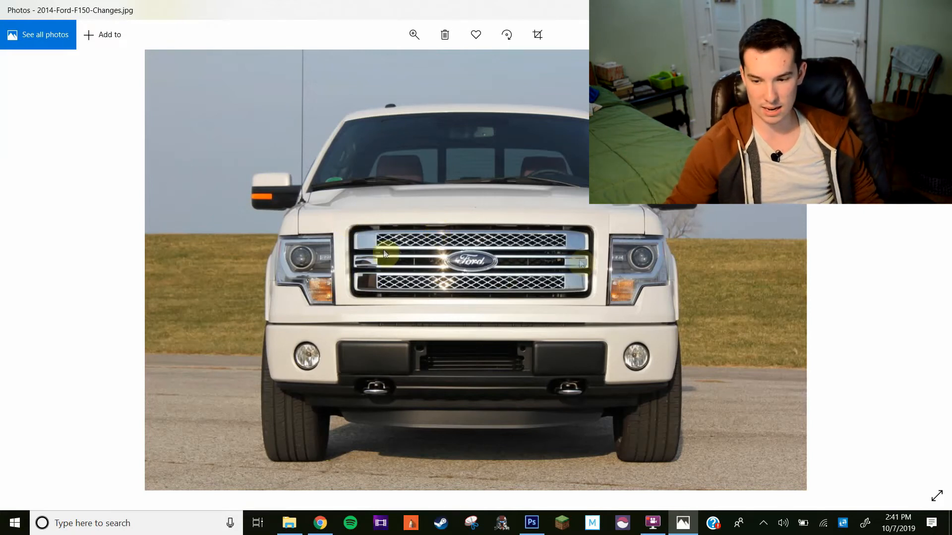
mouse_move(655, 263)
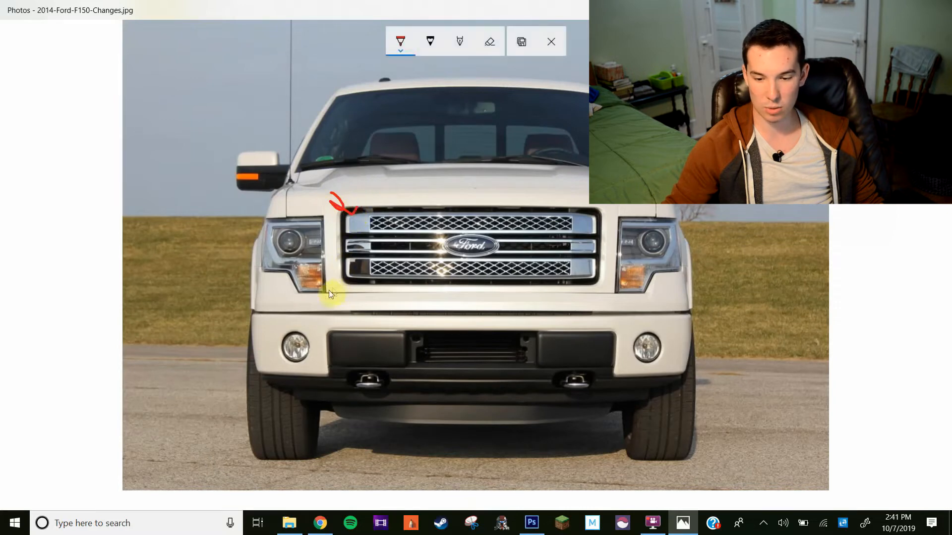
left_click(531, 522)
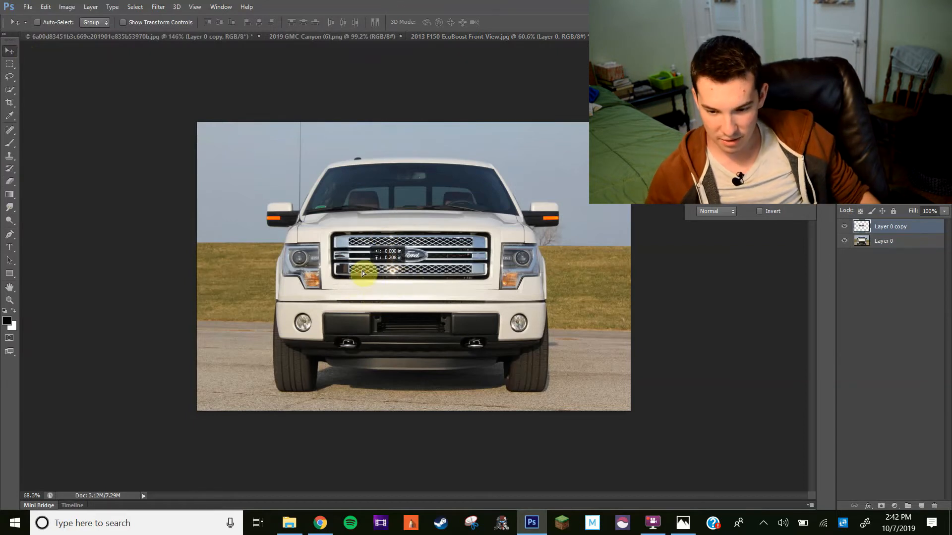
- Move the copied grille to its new height on the white truck and apply the transformation
left_click_drag(361, 274, 426, 262)
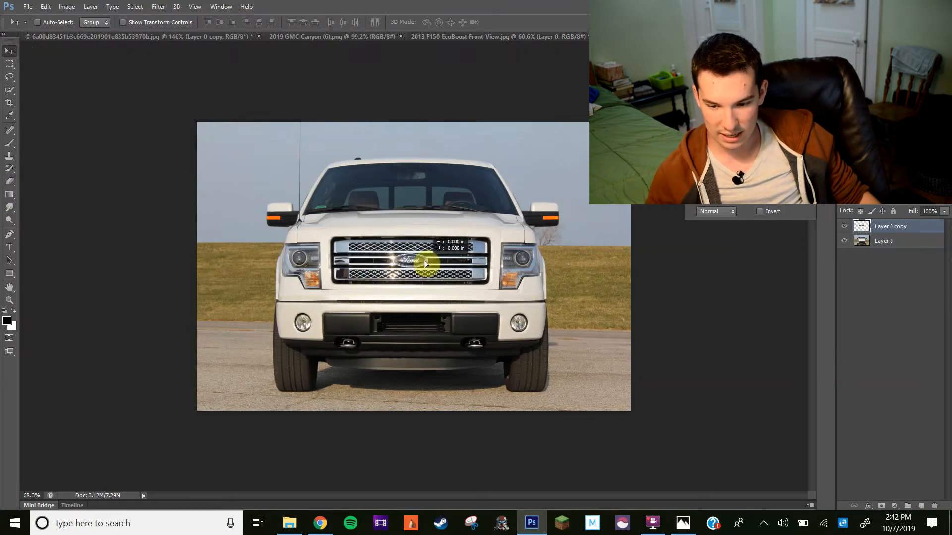
left_click_drag(425, 261, 425, 274)
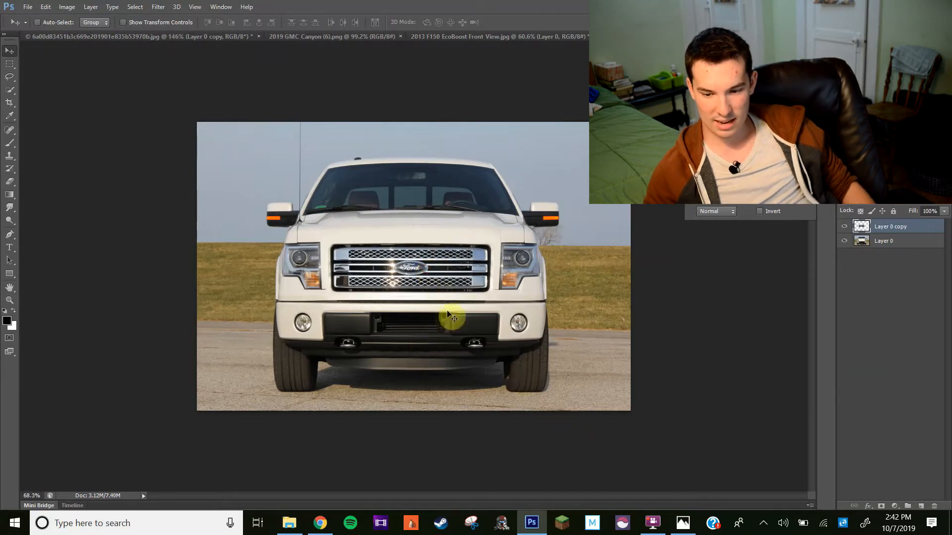
mouse_move(436, 283)
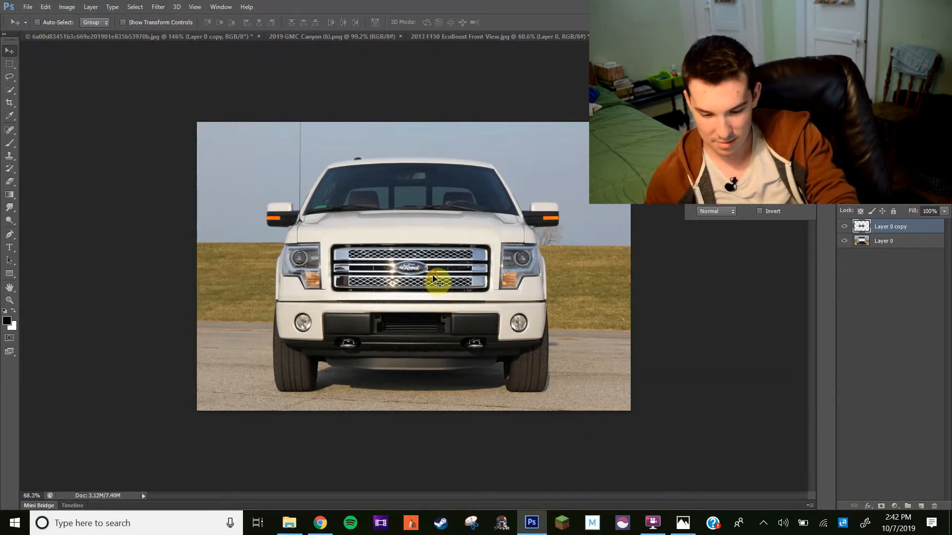
left_click_drag(437, 279, 435, 277)
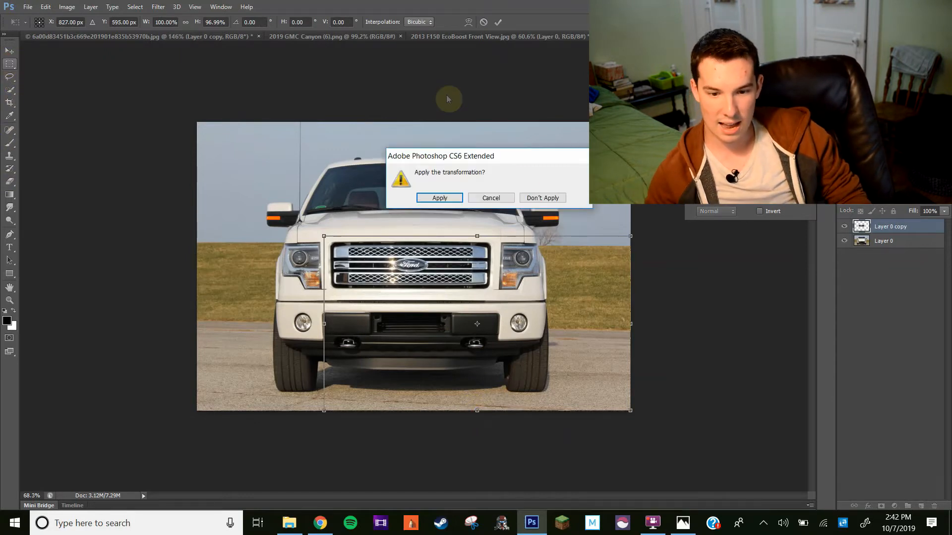
left_click(439, 198)
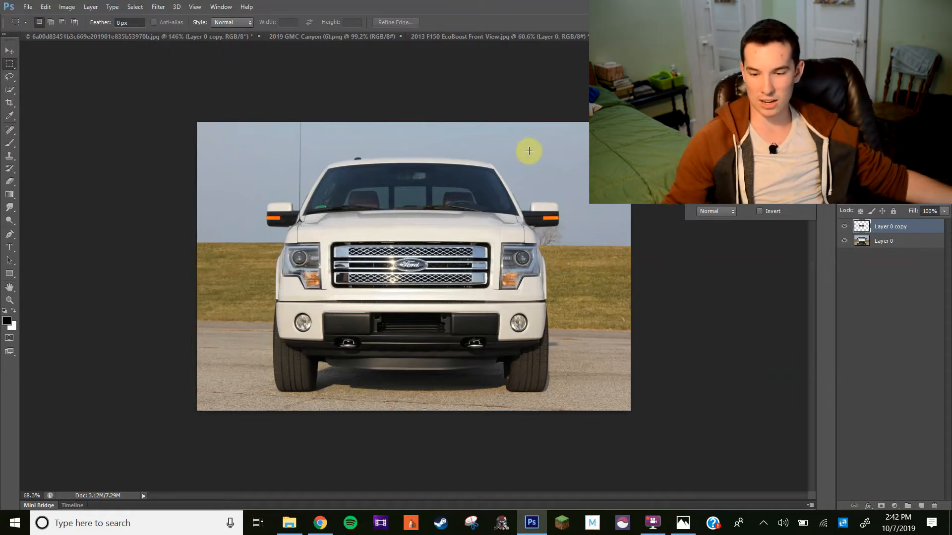
mouse_move(561, 255)
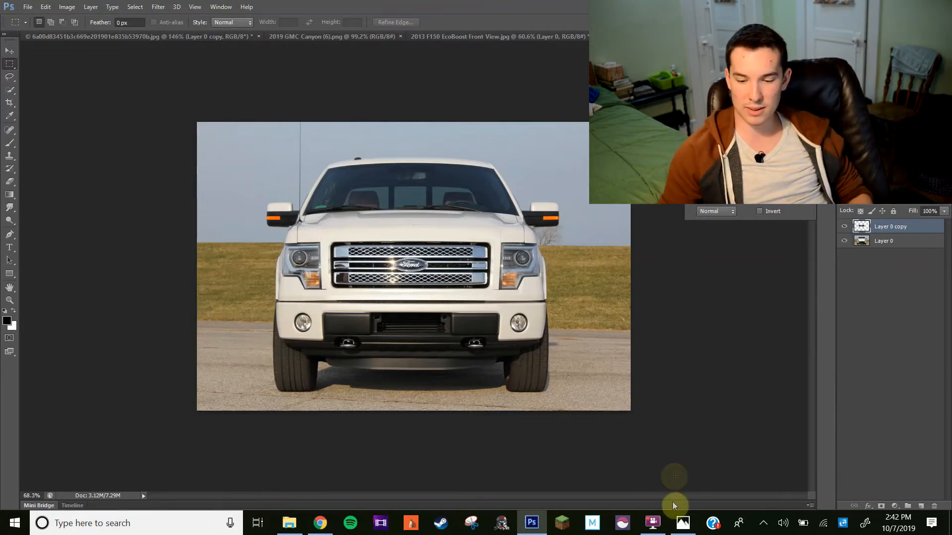
- Check the red-marked white truck reference in Photos, then return to the Photoshop edit
left_click(682, 522)
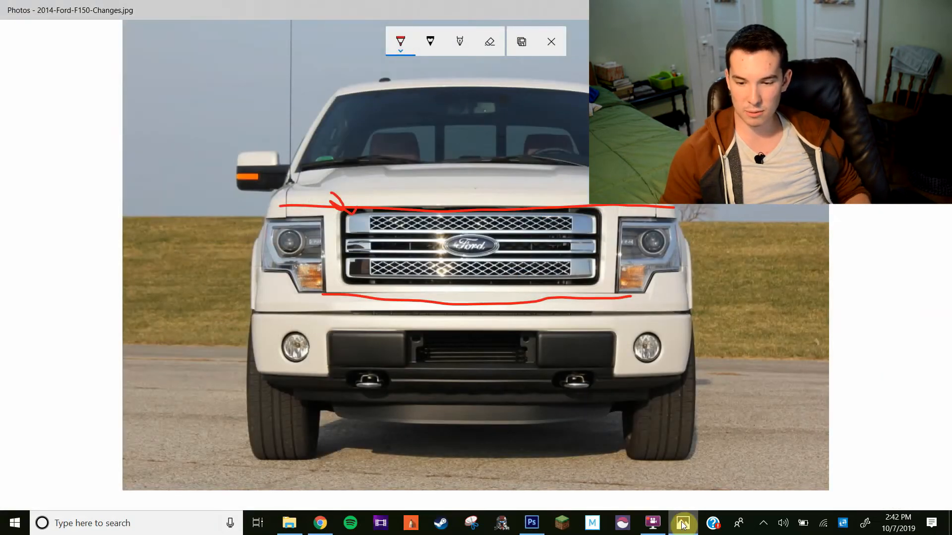
left_click(684, 523)
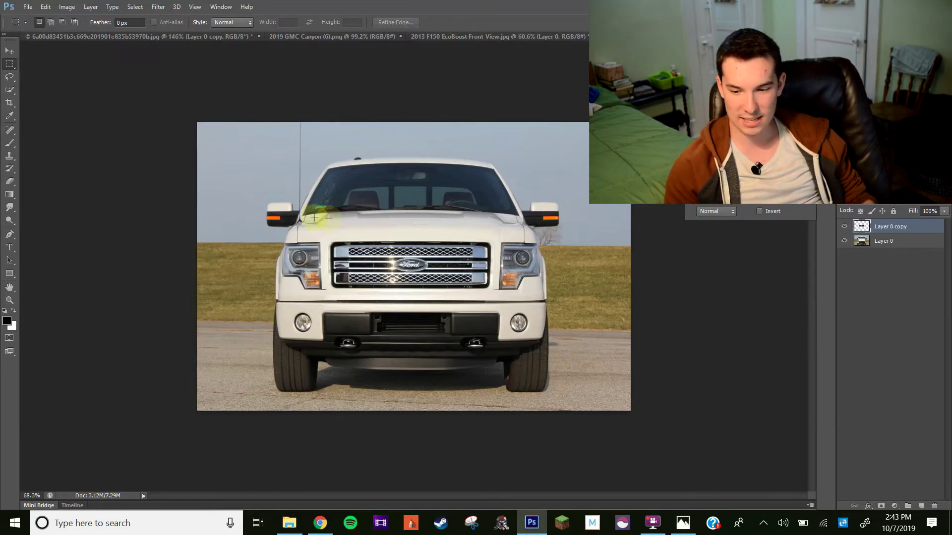
- Save 2014-Ford-F150-Changes as a PNG copy in the Trucks Shop folder
left_click(28, 7)
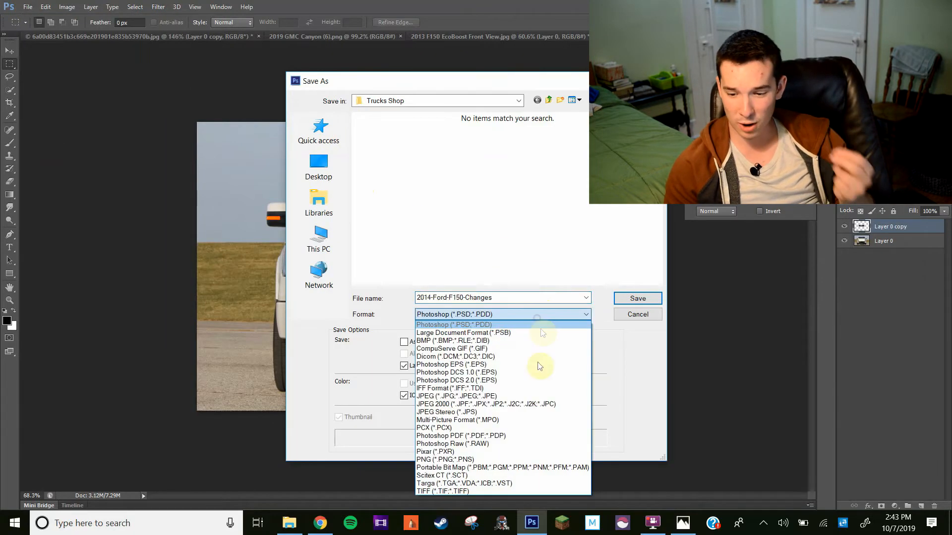
left_click(437, 460)
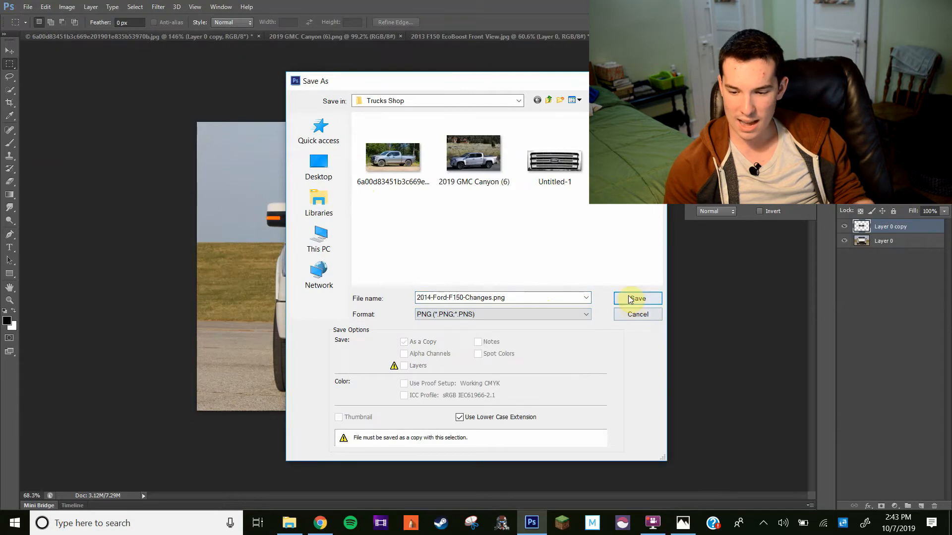
left_click(638, 298)
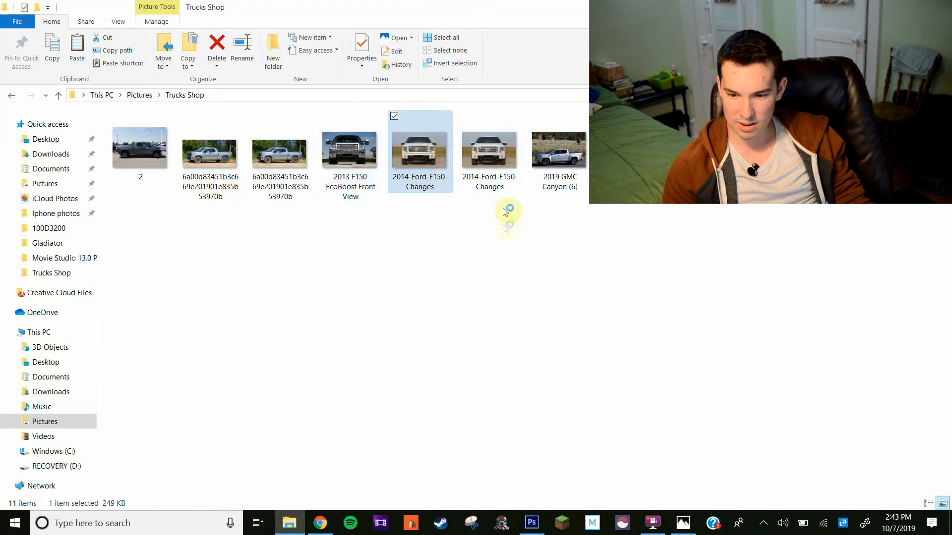
- Open the edited white truck image and place the JPG and PNG windows side by side
double_click(420, 151)
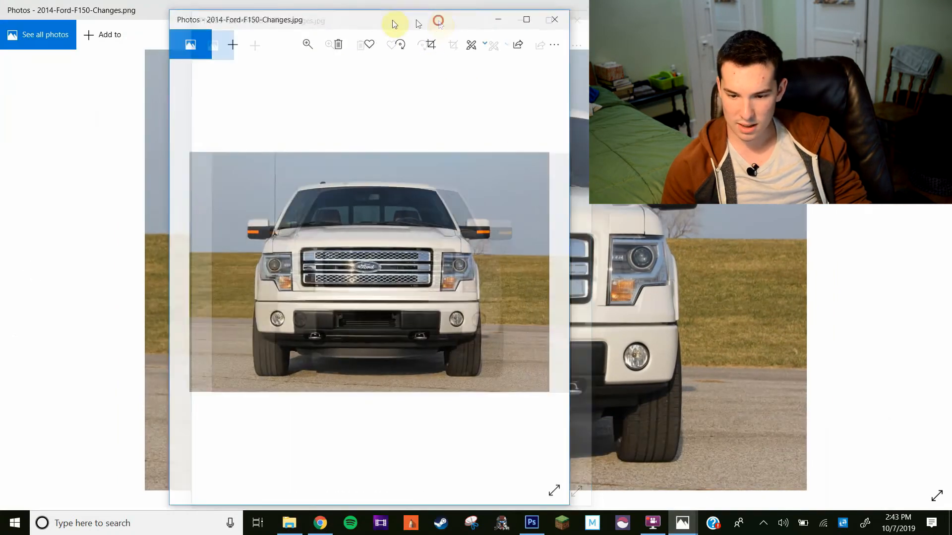
left_click(525, 19)
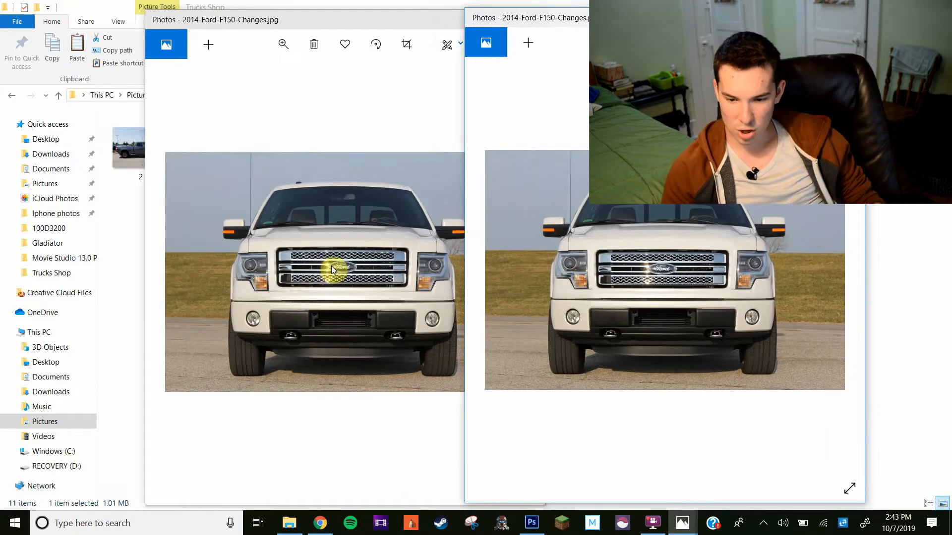
mouse_move(384, 291)
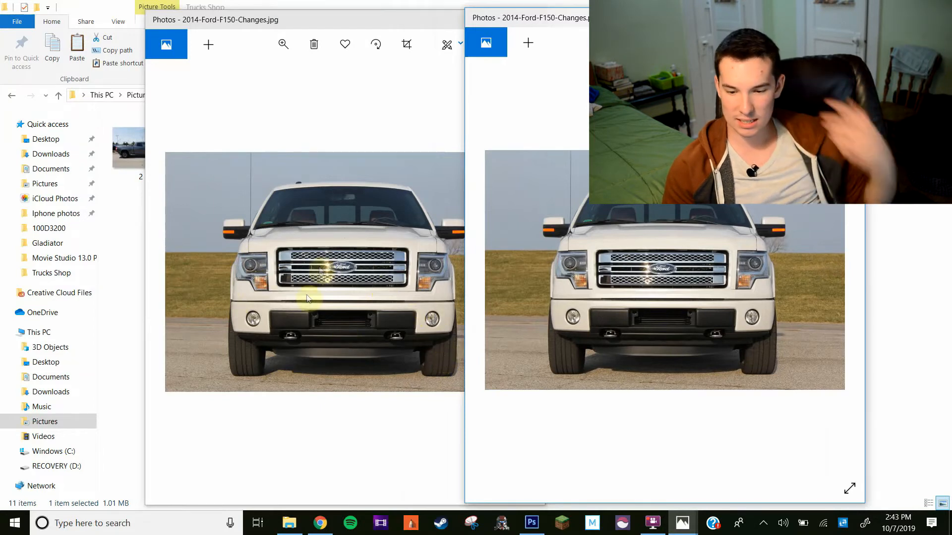
mouse_move(408, 174)
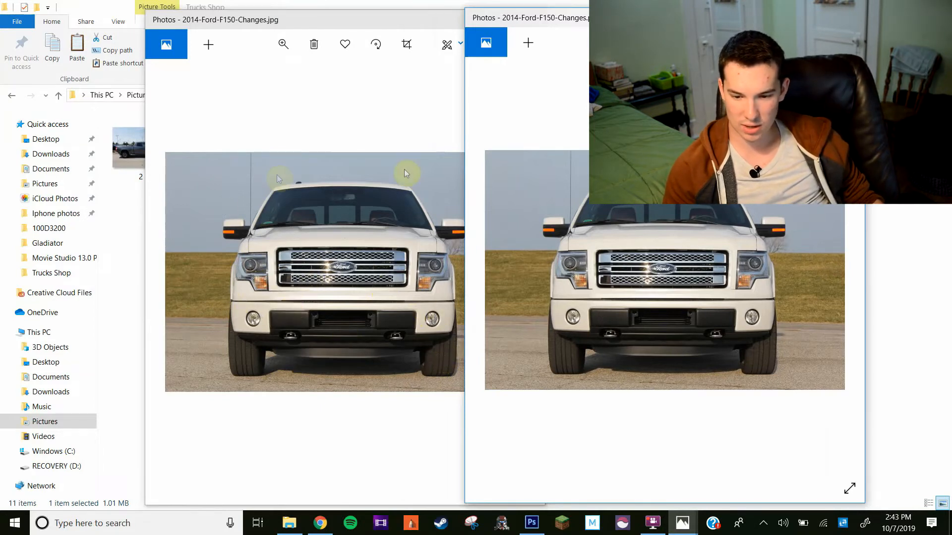
mouse_move(559, 301)
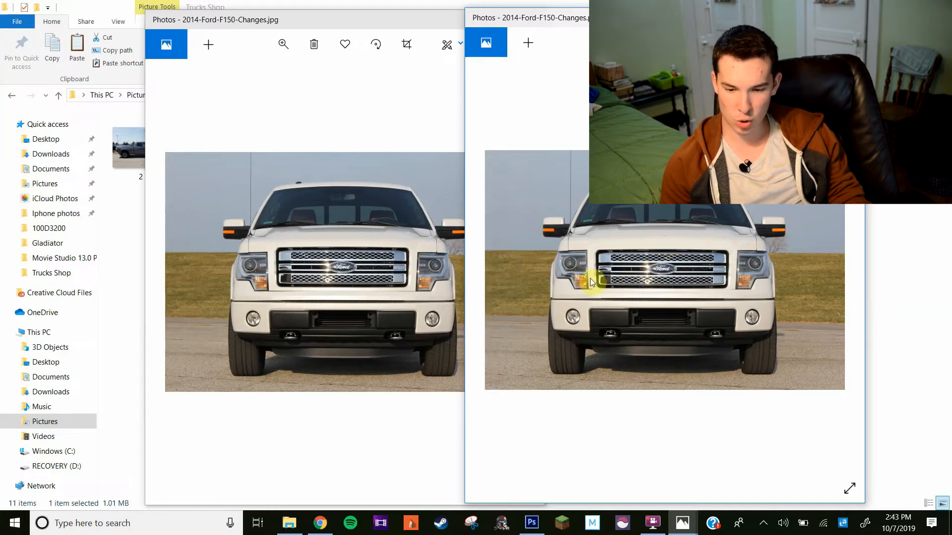
mouse_move(752, 254)
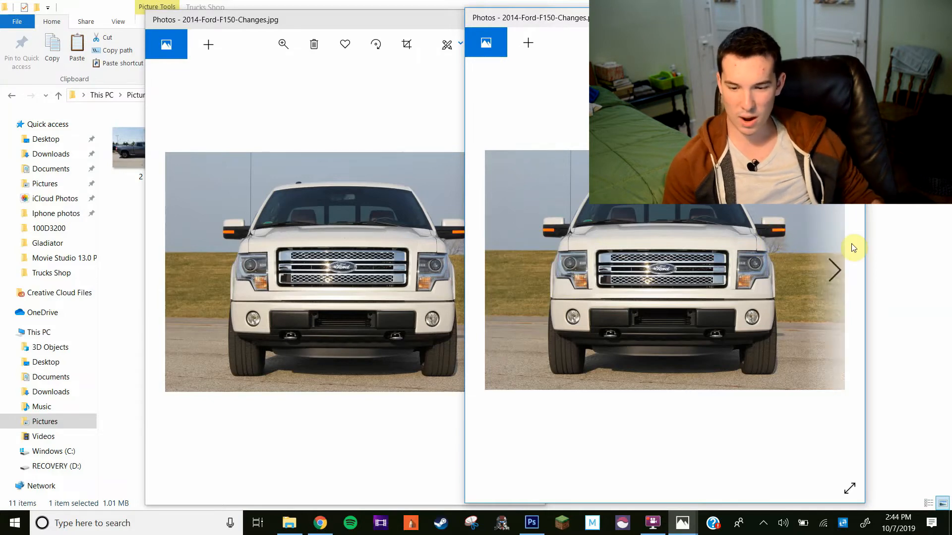
mouse_move(527, 482)
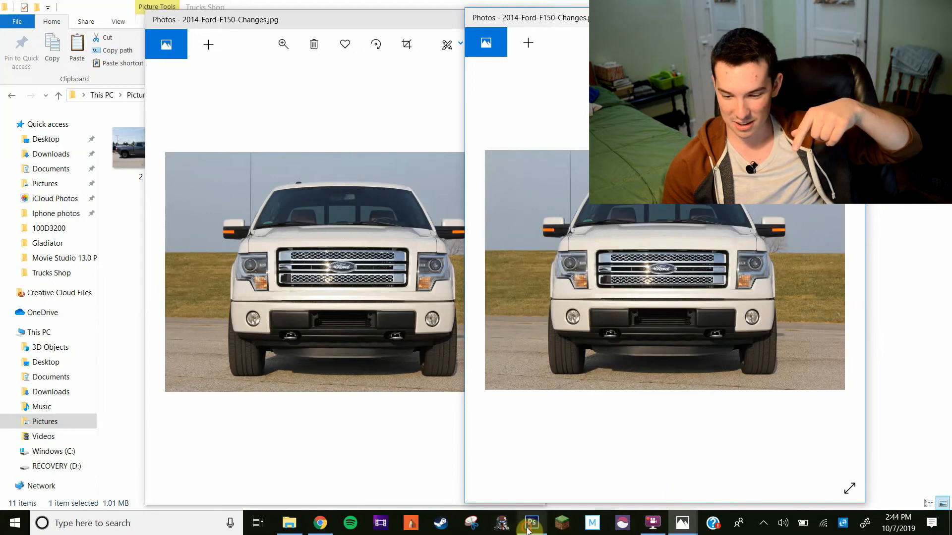
- Open Untitled-1 and bring its chrome grille into the blue 2013 F150 document as a new layer
left_click(532, 523)
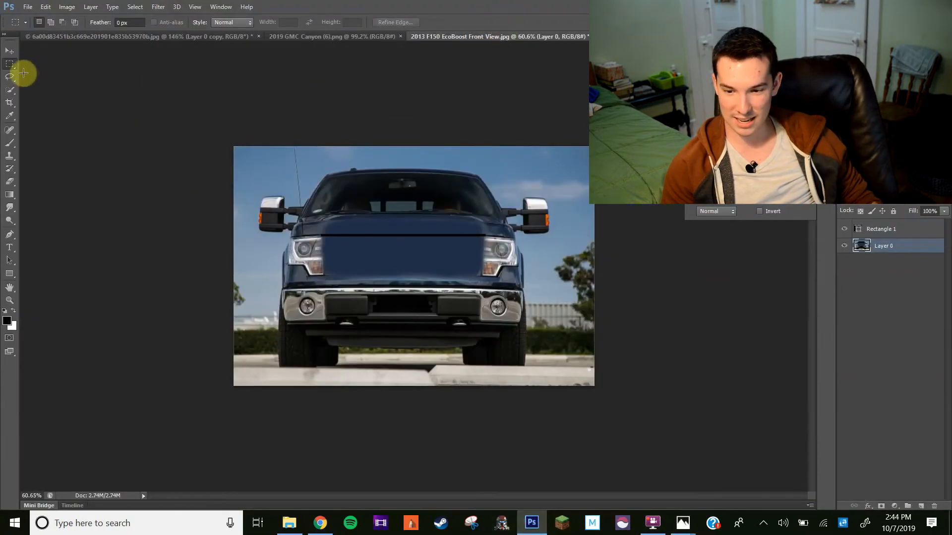
left_click(8, 52)
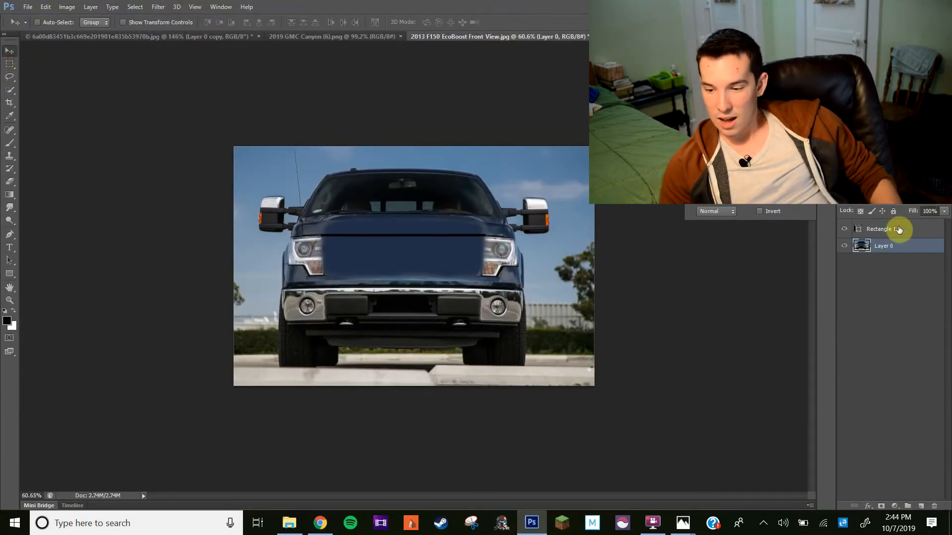
left_click(37, 12)
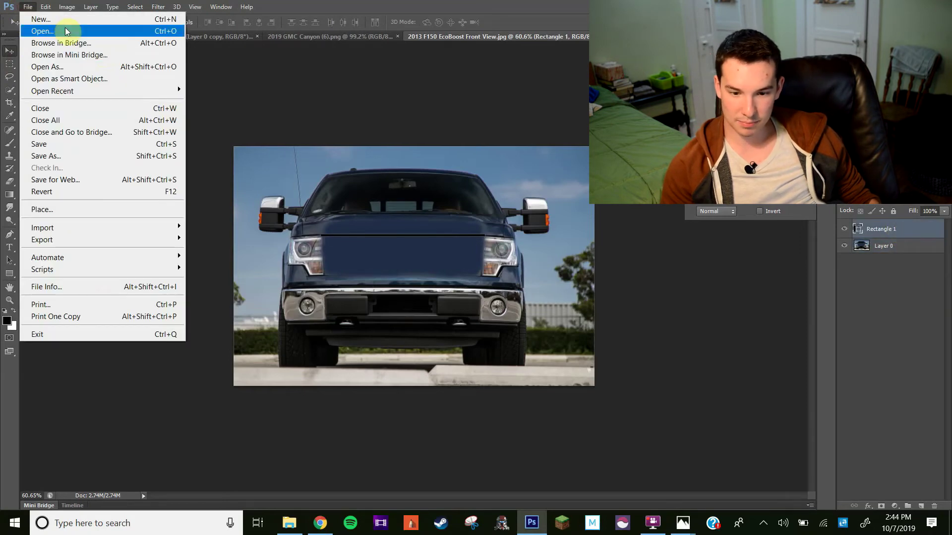
left_click(42, 31)
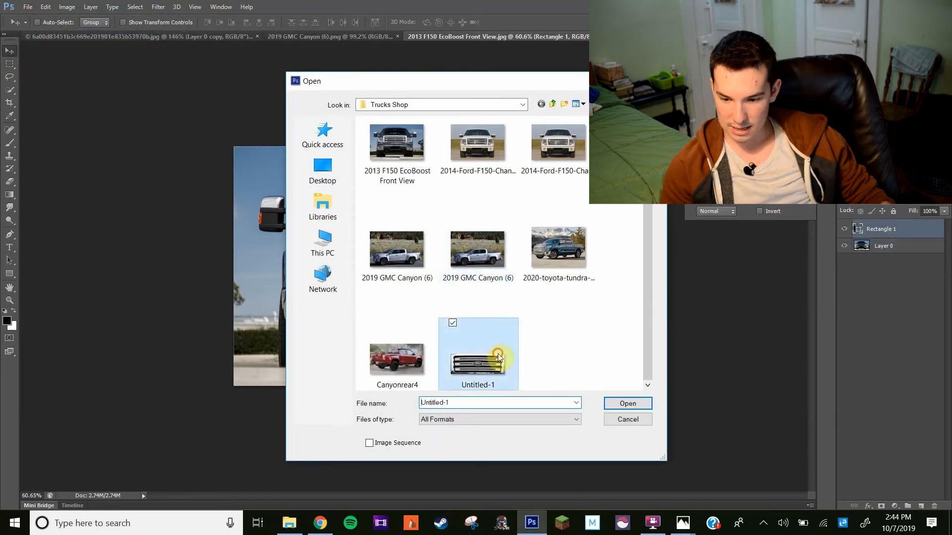
left_click(628, 404)
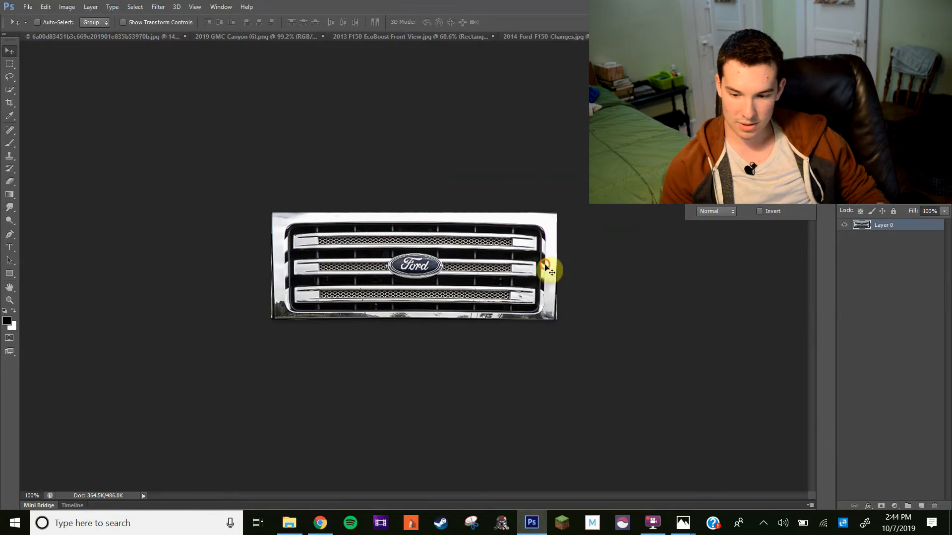
left_click(415, 36)
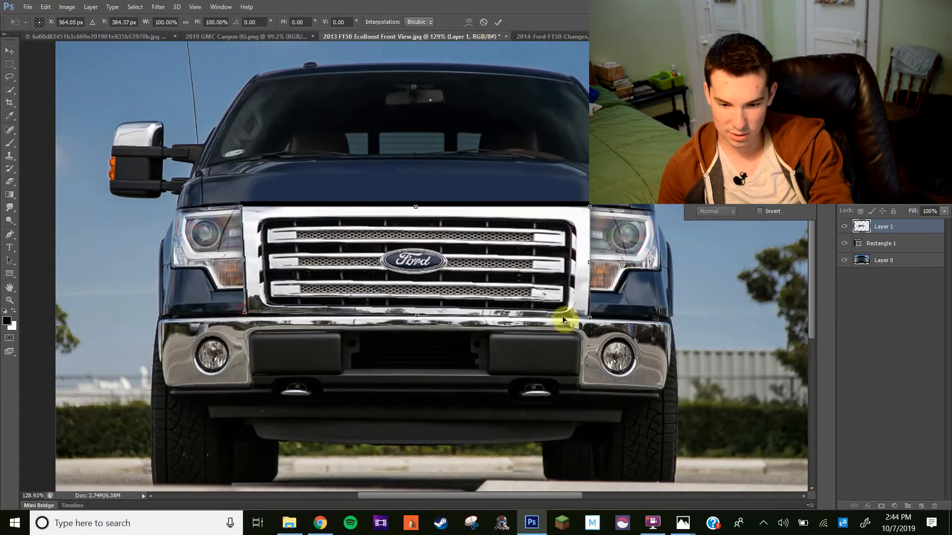
- Scale the chrome grille across the opening to the right headlight and apply the transformation
left_click_drag(563, 320, 583, 309)
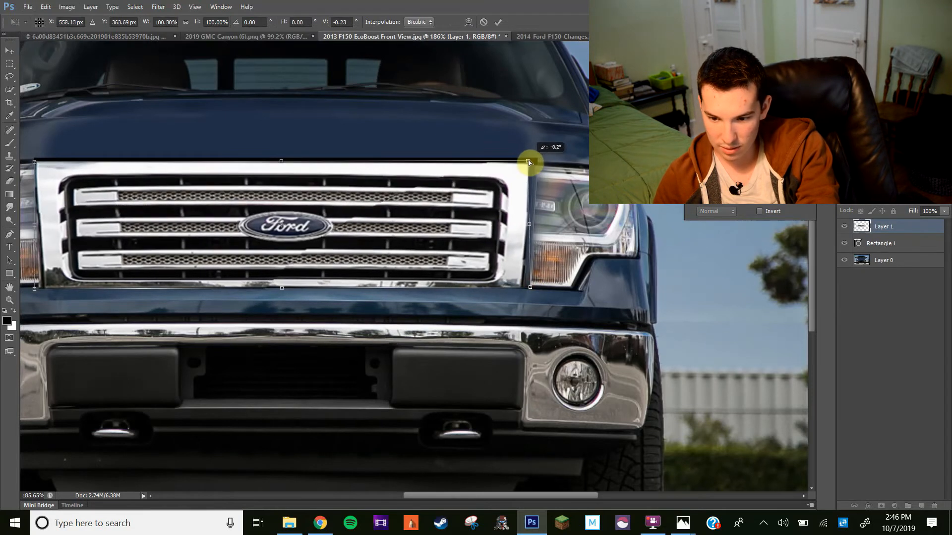
left_click_drag(528, 163, 533, 288)
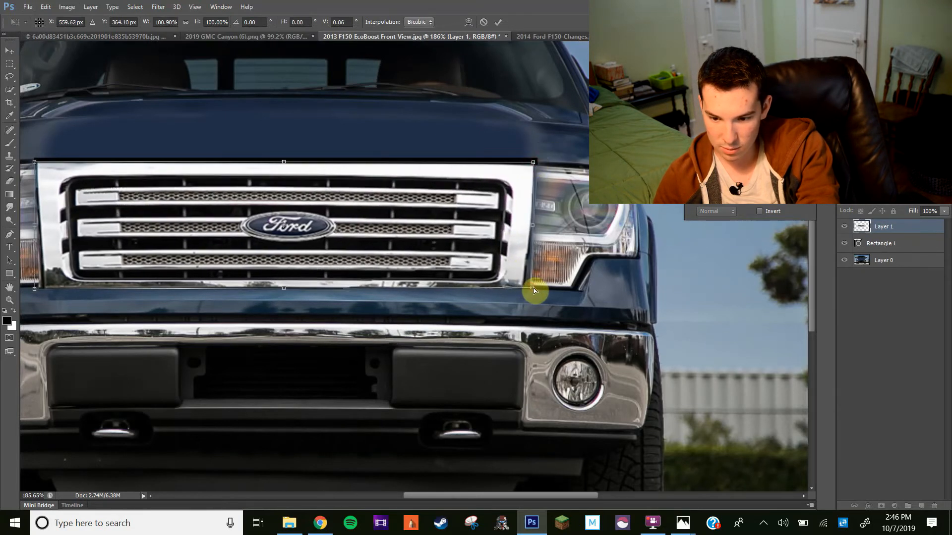
left_click_drag(534, 292, 534, 226)
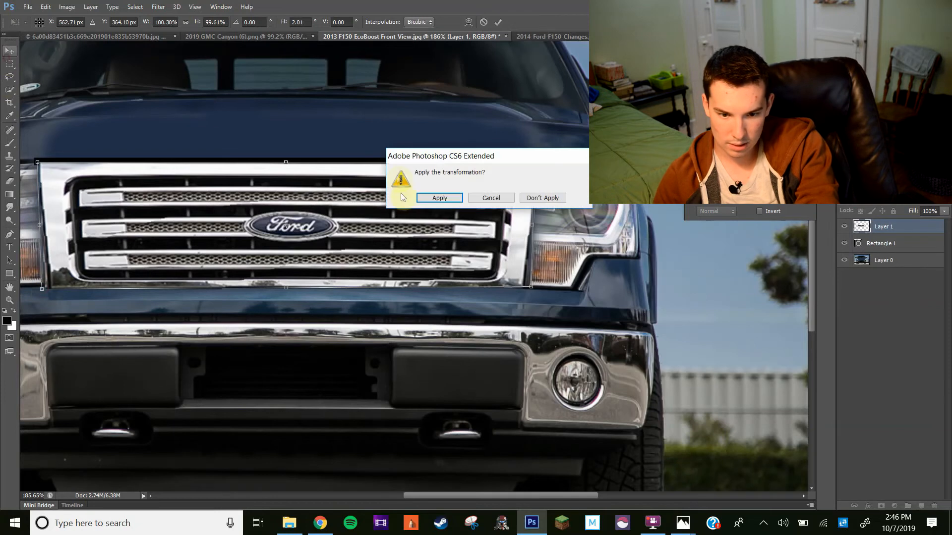
left_click(440, 197)
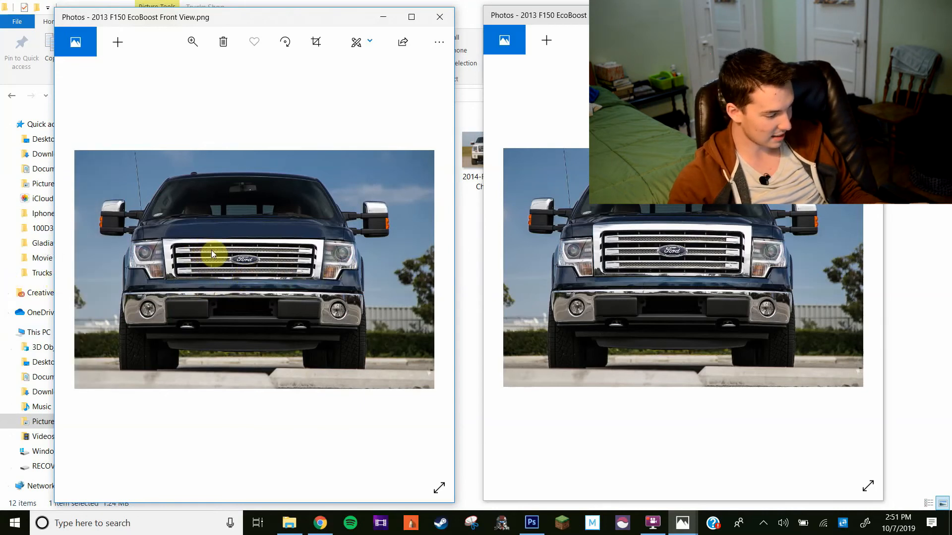
mouse_move(260, 264)
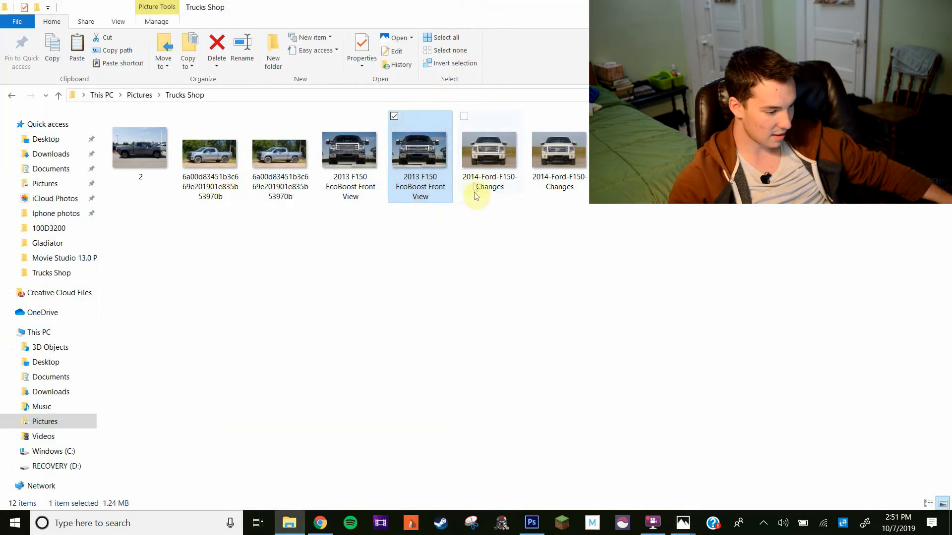
- Open the second 2014-Ford-F150-Changes image and bring both white truck windows up together
left_click(560, 151)
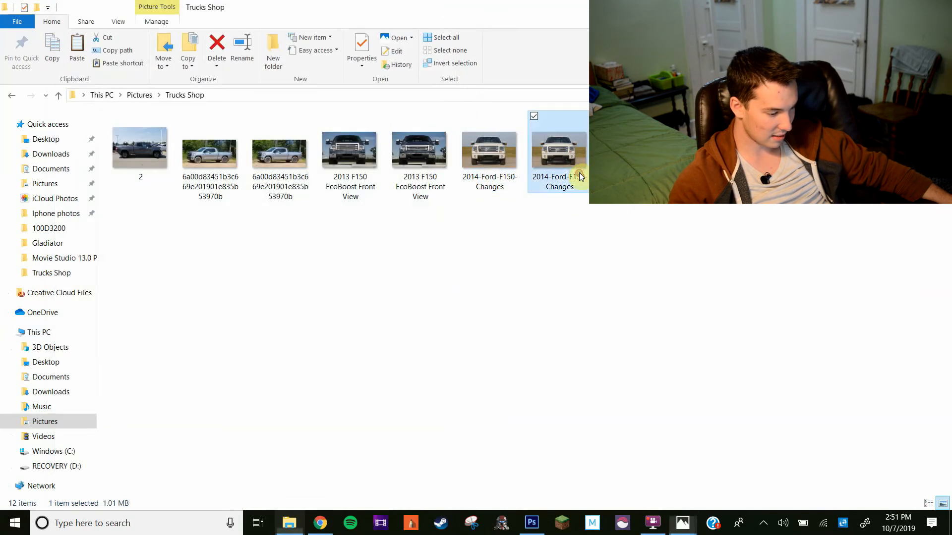
double_click(560, 151)
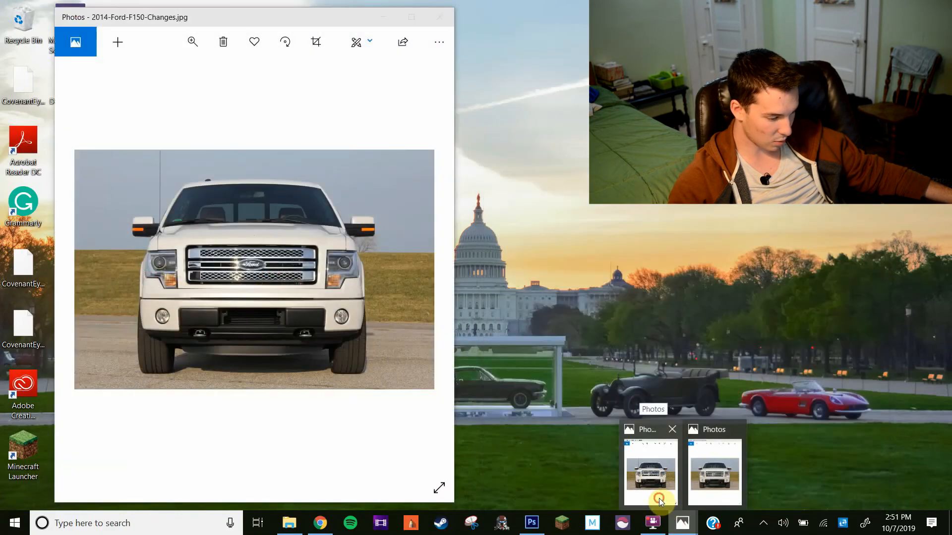
left_click(714, 476)
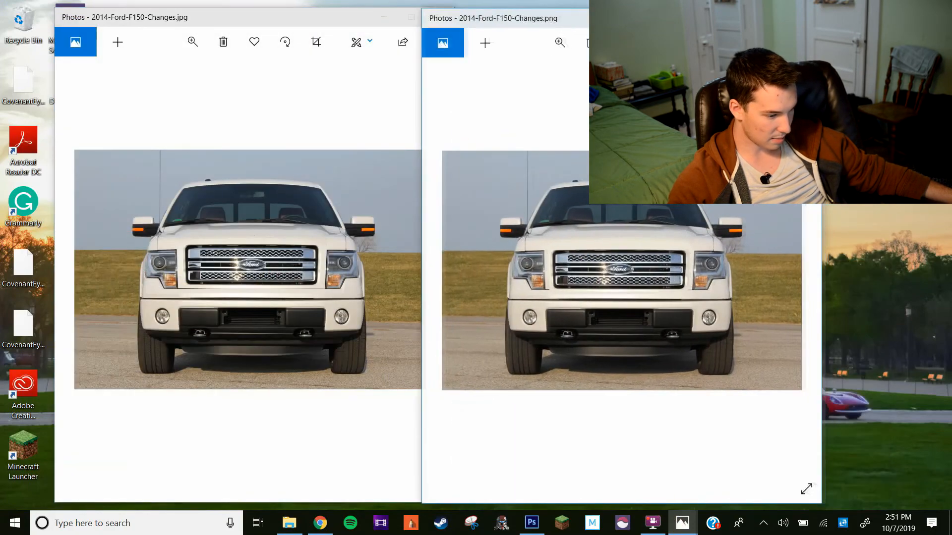